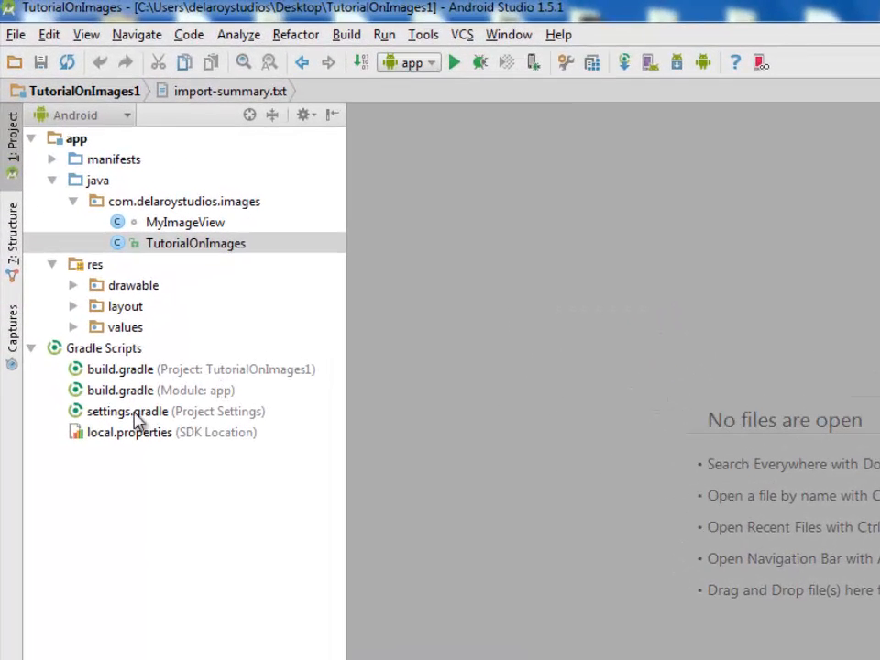
mouse_move(194, 403)
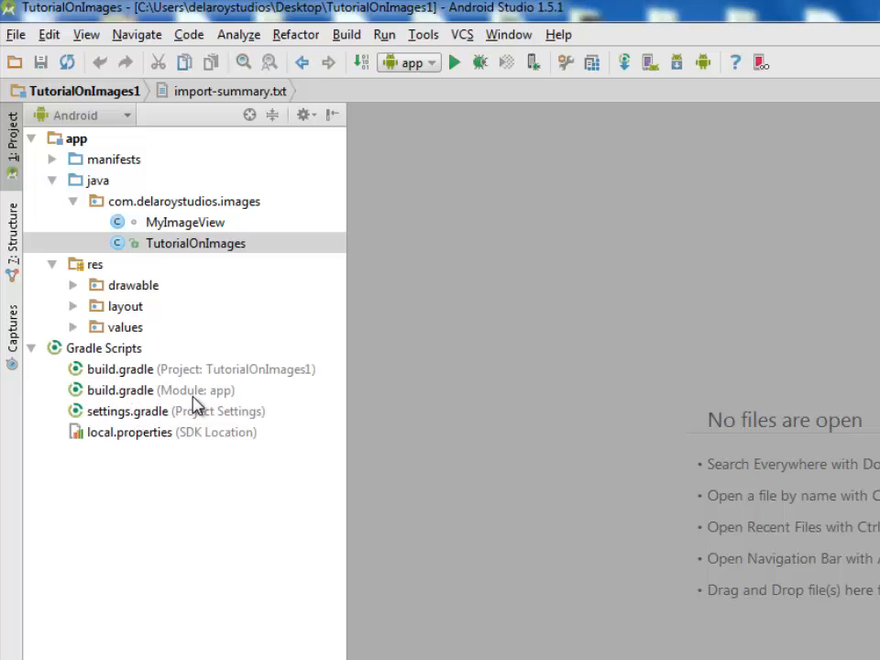
Review the app module's build.gradle and the project build.gradle's gradle plugin classpath, then locate main.xml under res > layout.
left_click(161, 389)
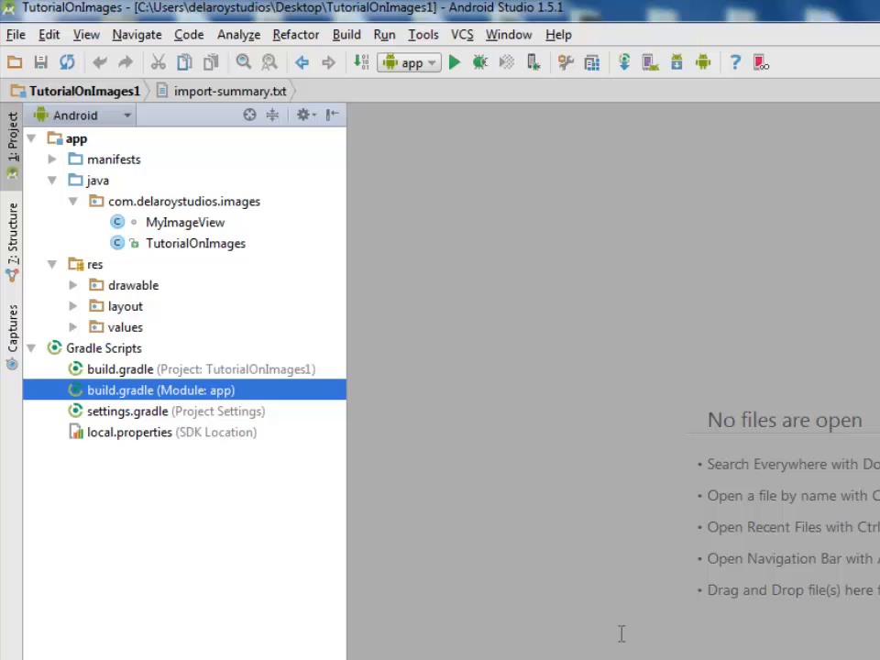
double_click(159, 388)
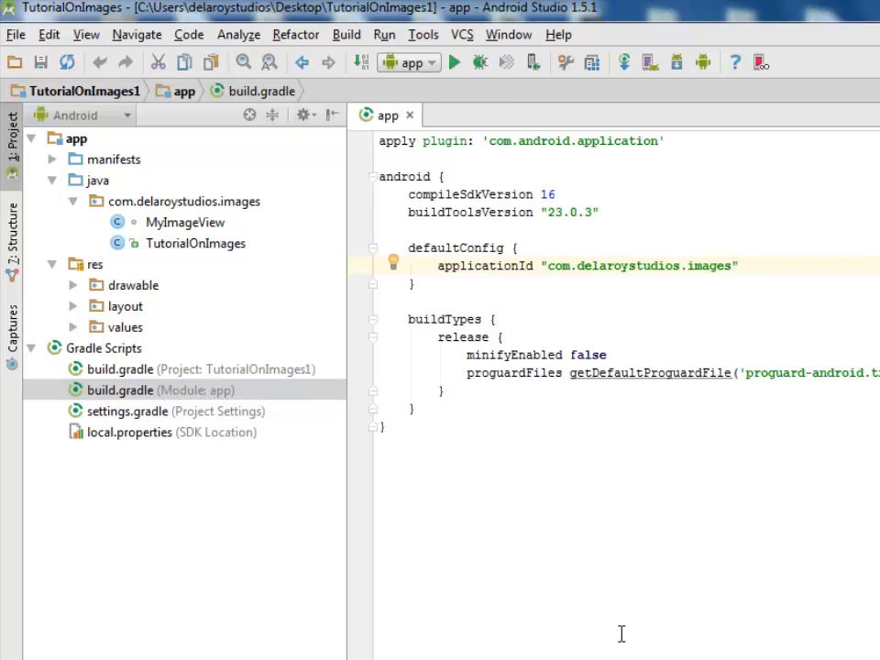
mouse_move(473, 315)
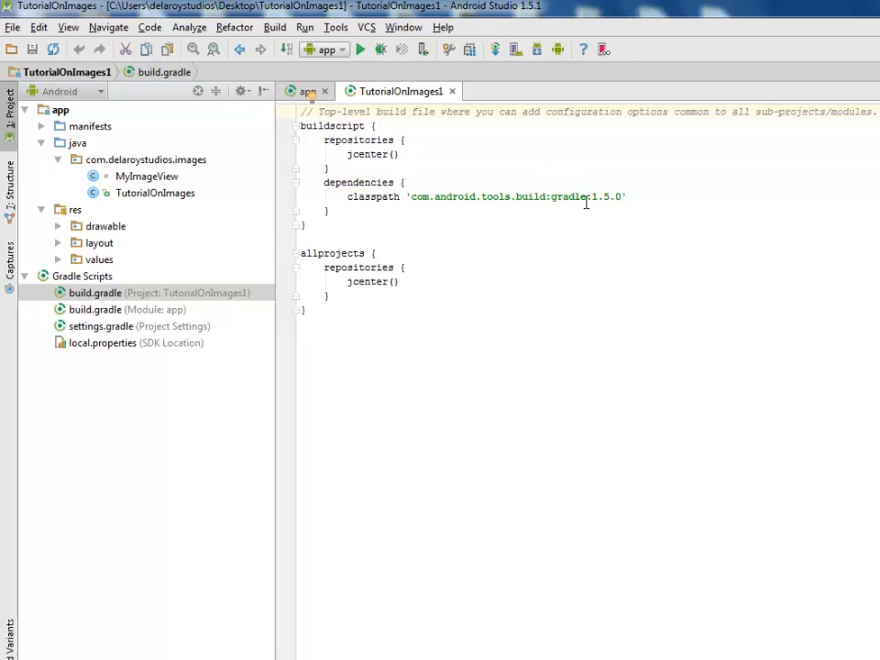
left_click(513, 196)
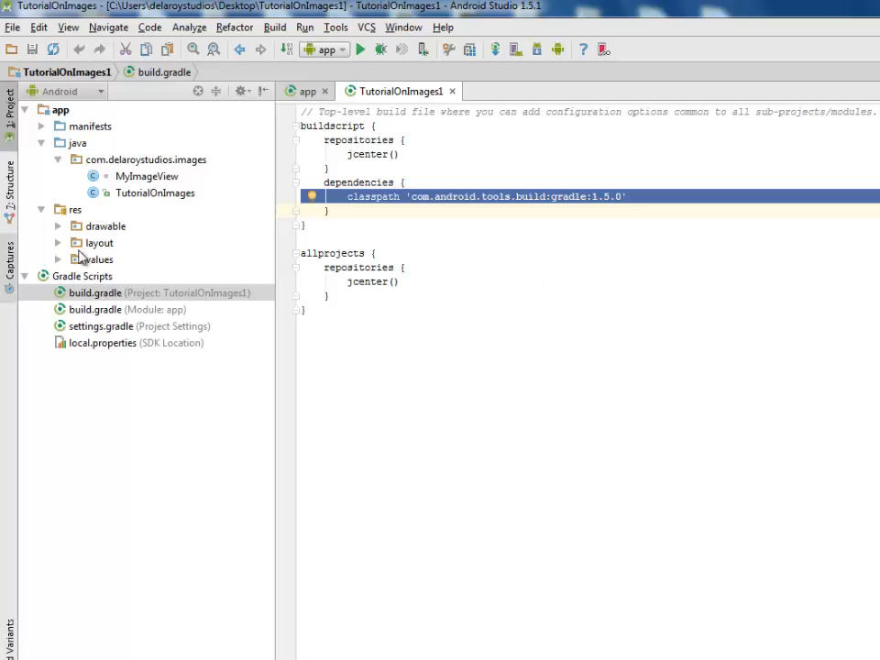
left_click(58, 242)
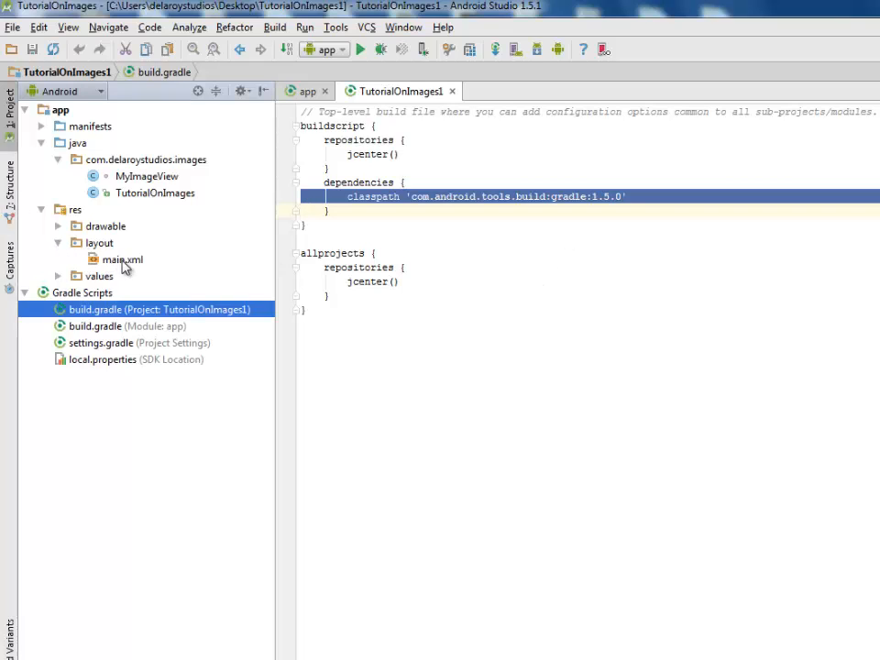
mouse_move(125, 268)
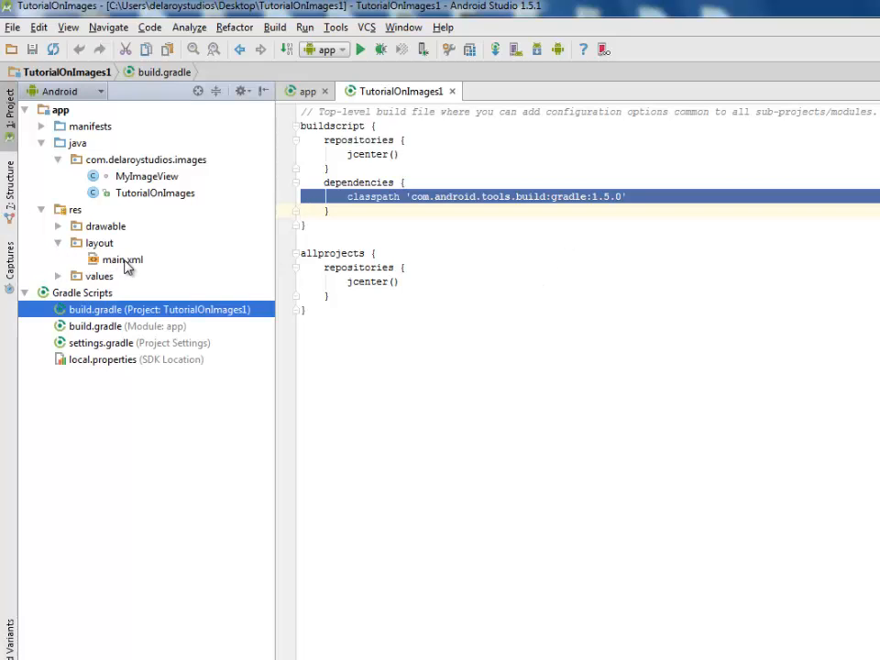
left_click(121, 261)
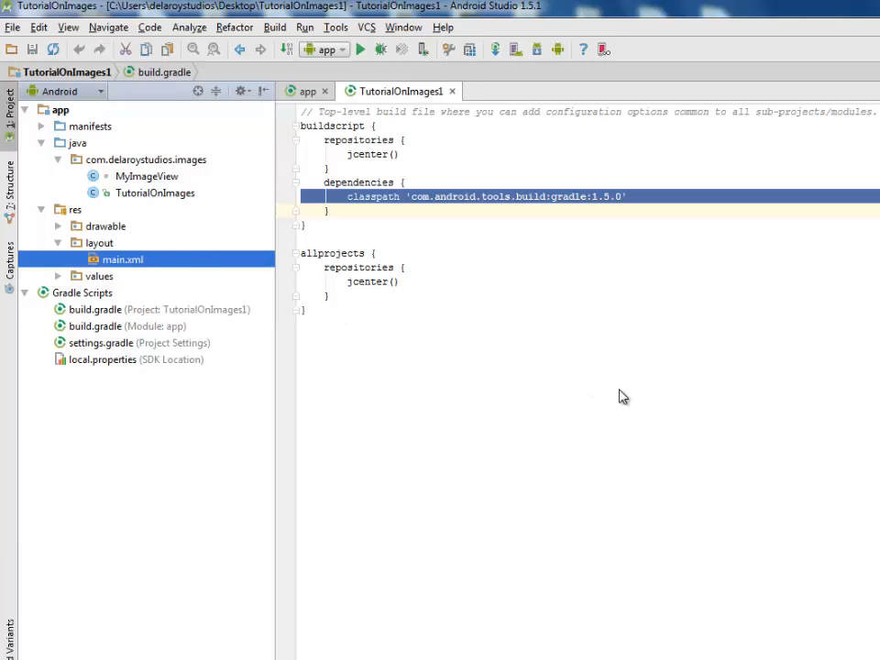
View the main.xml layout and strings.xml values, and reveal icon.png and pic1.jpg in the drawable folder.
double_click(121, 261)
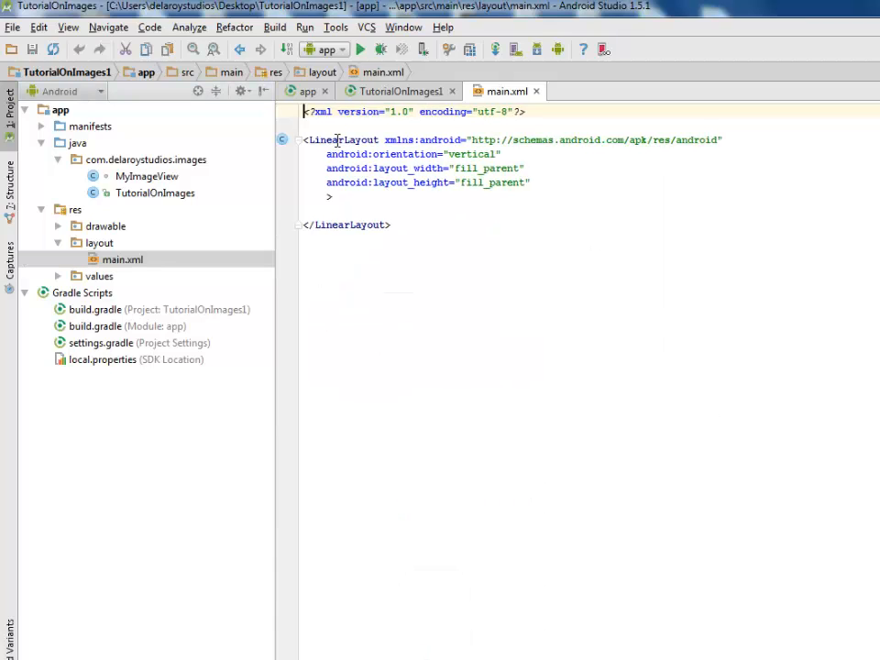
mouse_move(510, 169)
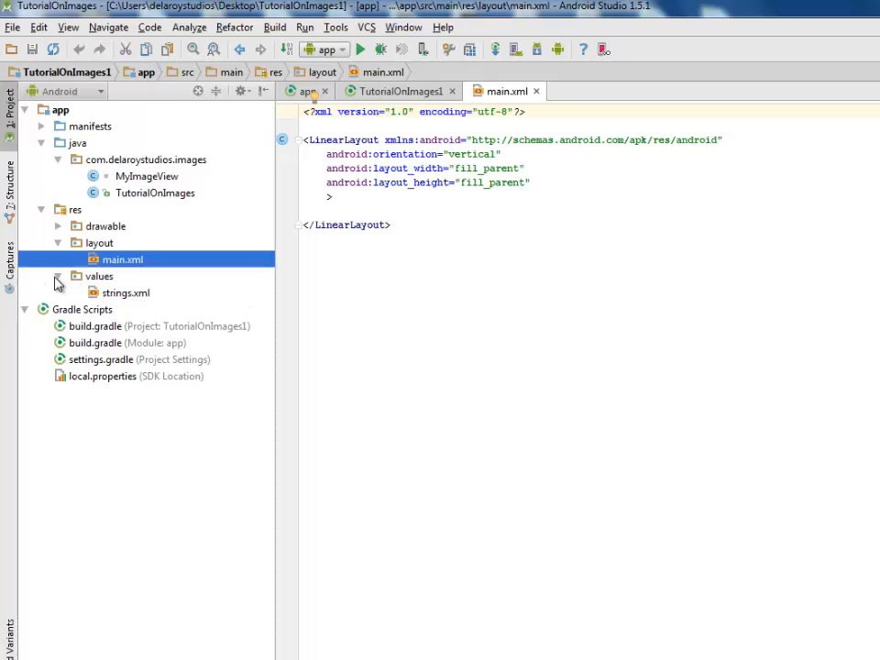
double_click(125, 293)
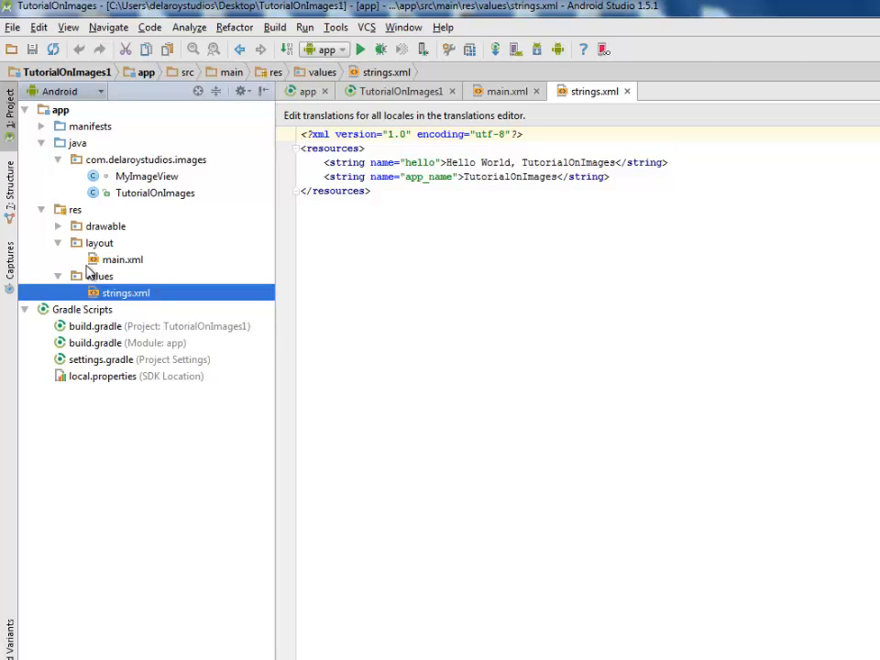
left_click(58, 227)
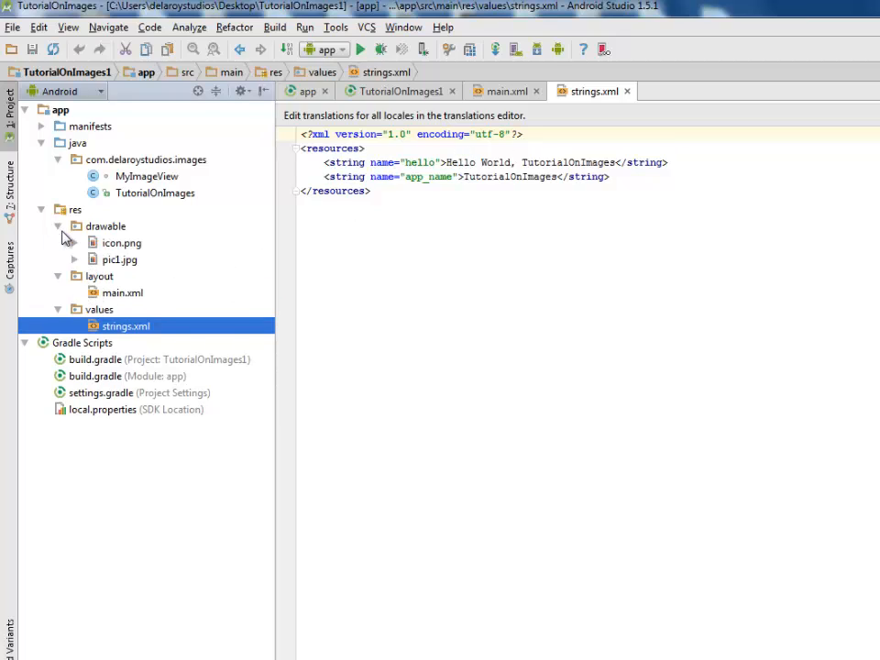
left_click(119, 260)
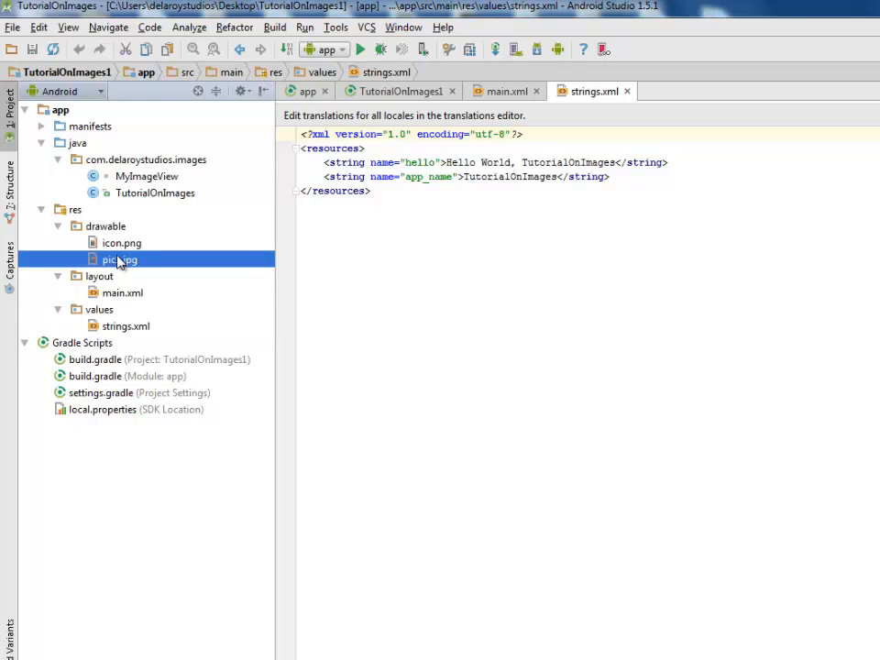
Preview the pic1.jpg frog photo and the icon.png Android icon from res > drawable.
double_click(119, 260)
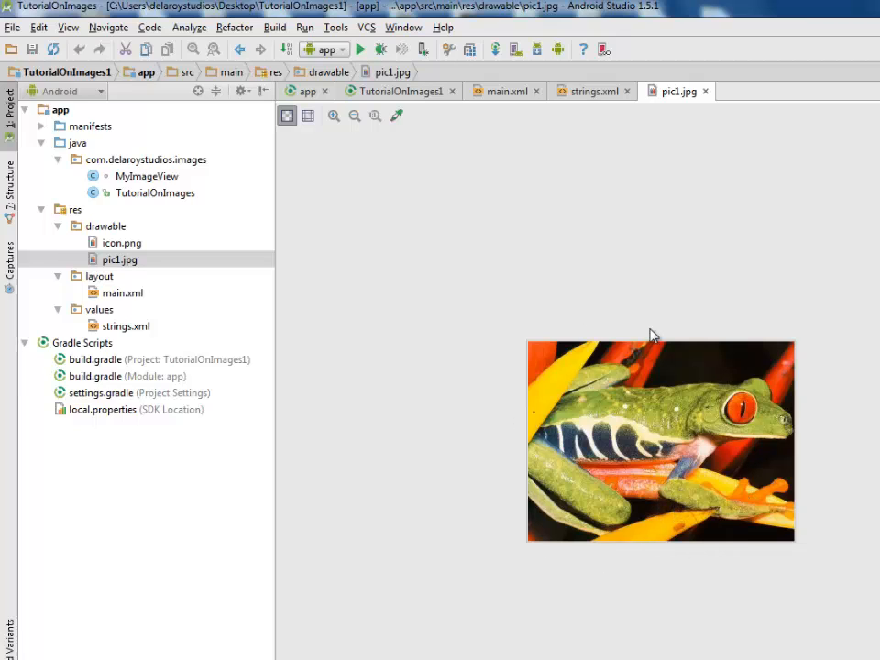
mouse_move(652, 495)
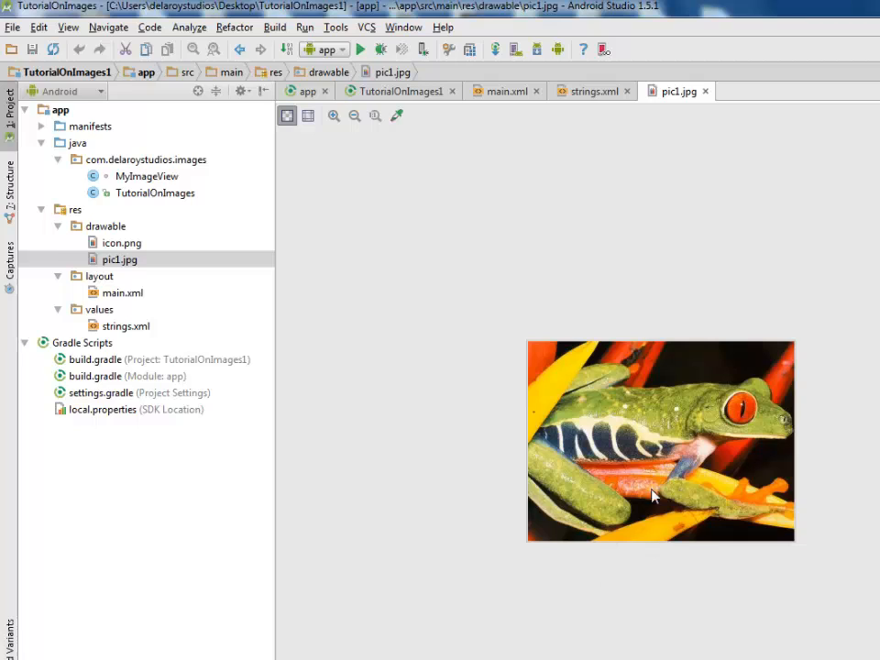
mouse_move(859, 509)
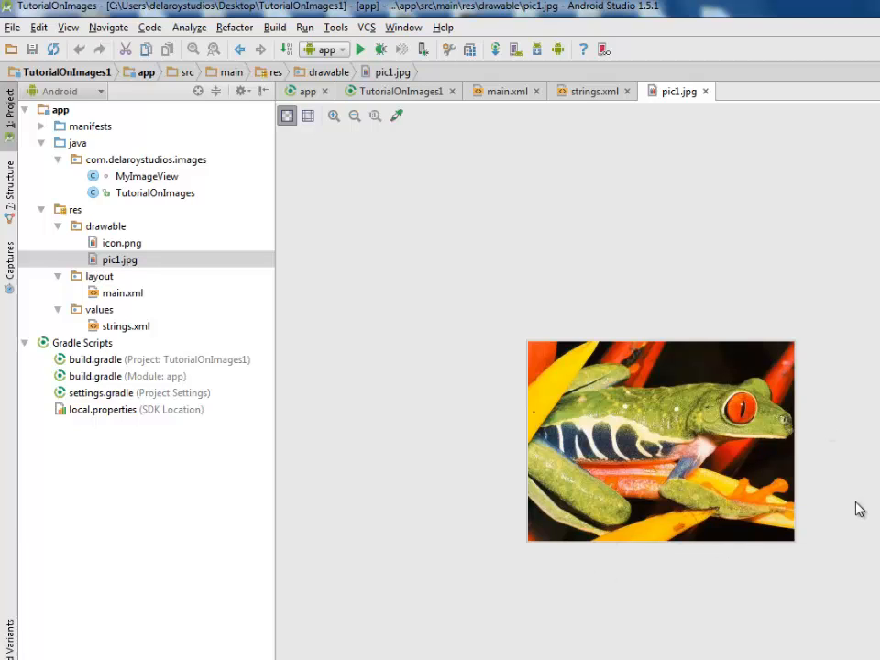
mouse_move(700, 454)
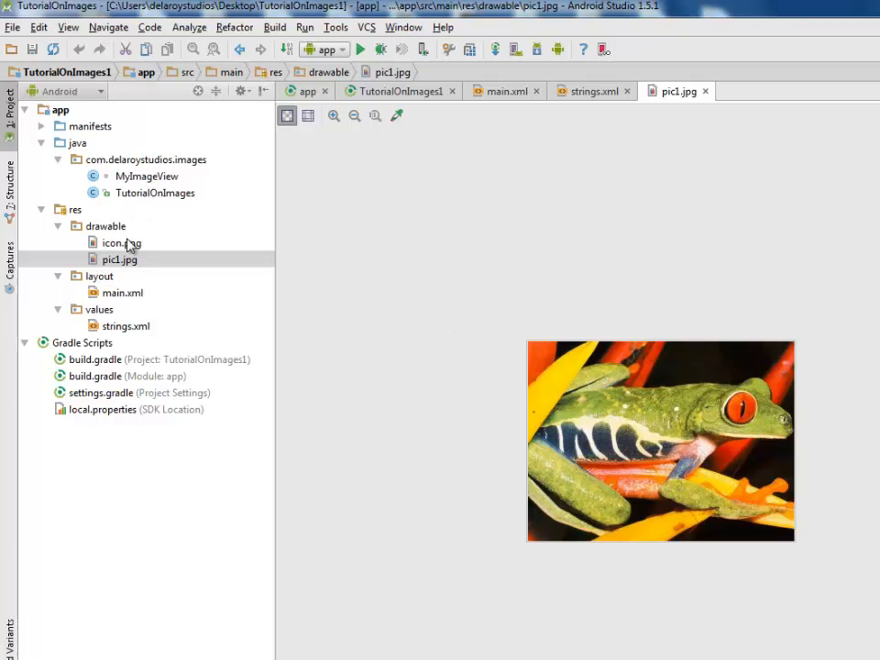
double_click(121, 241)
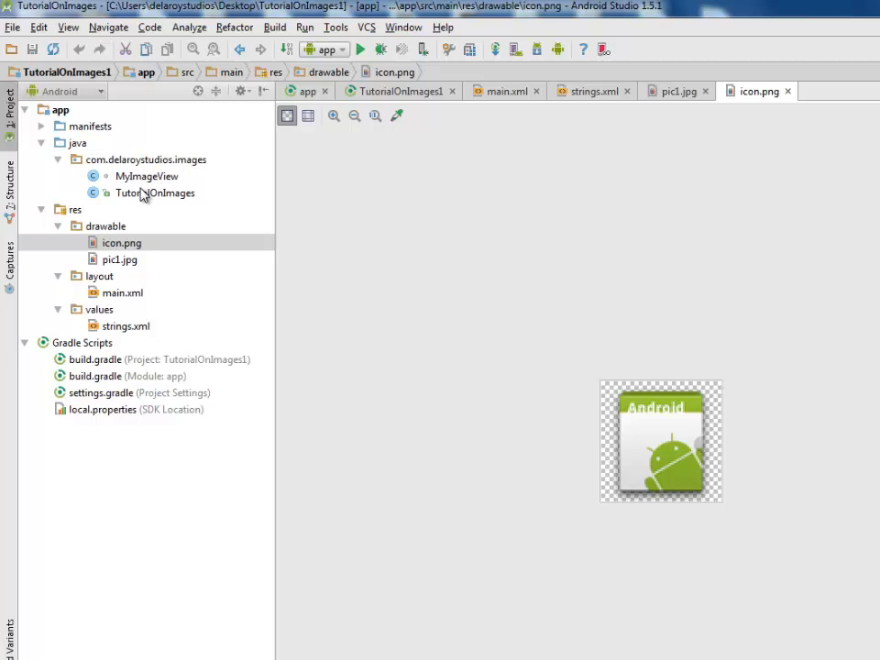
mouse_move(154, 200)
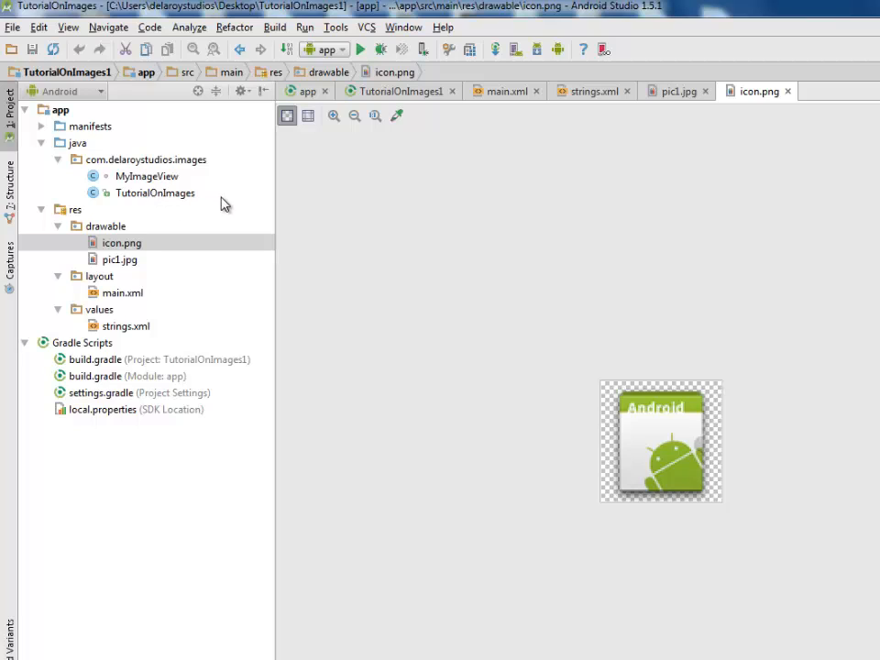
mouse_move(169, 200)
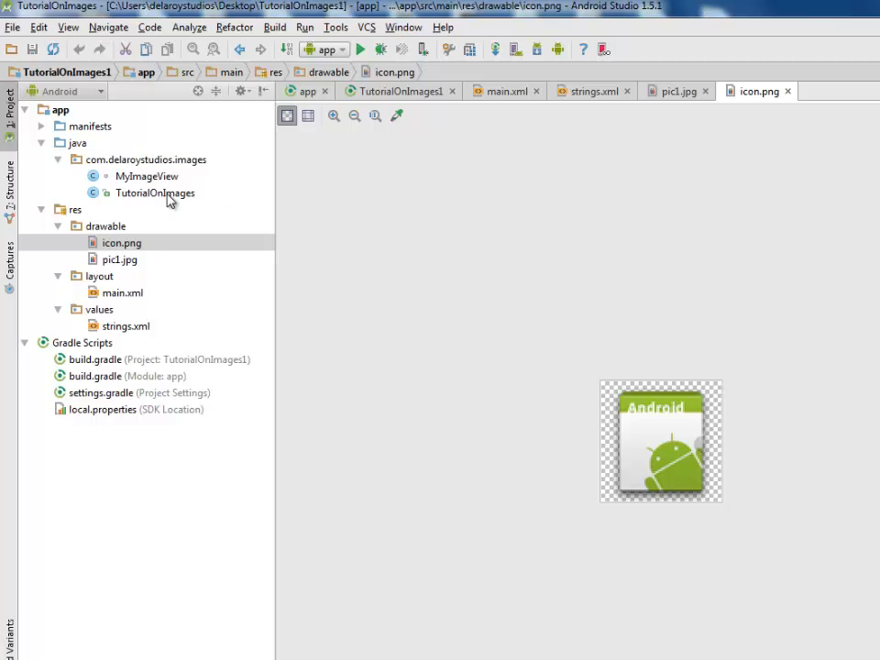
double_click(154, 192)
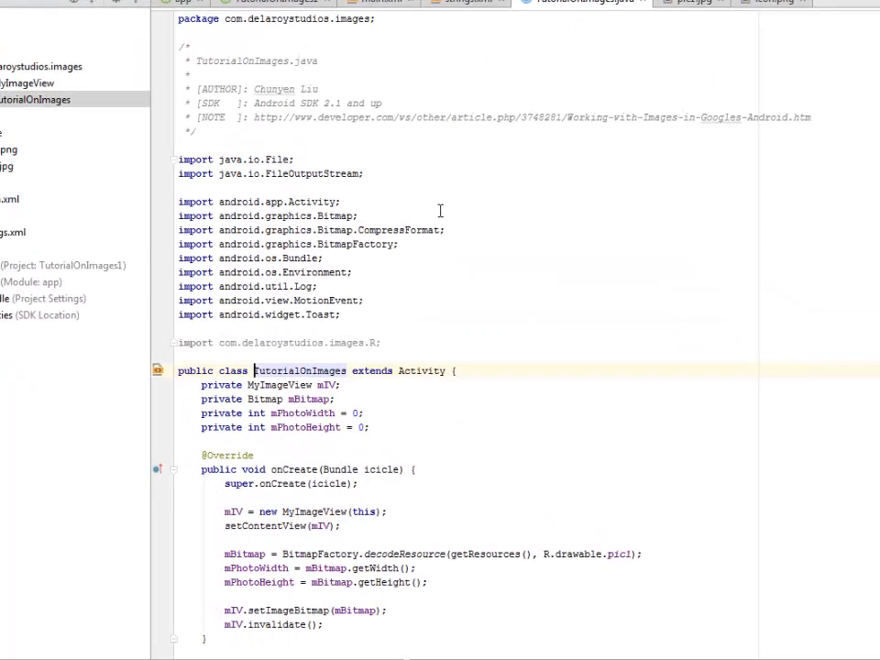
mouse_move(289, 271)
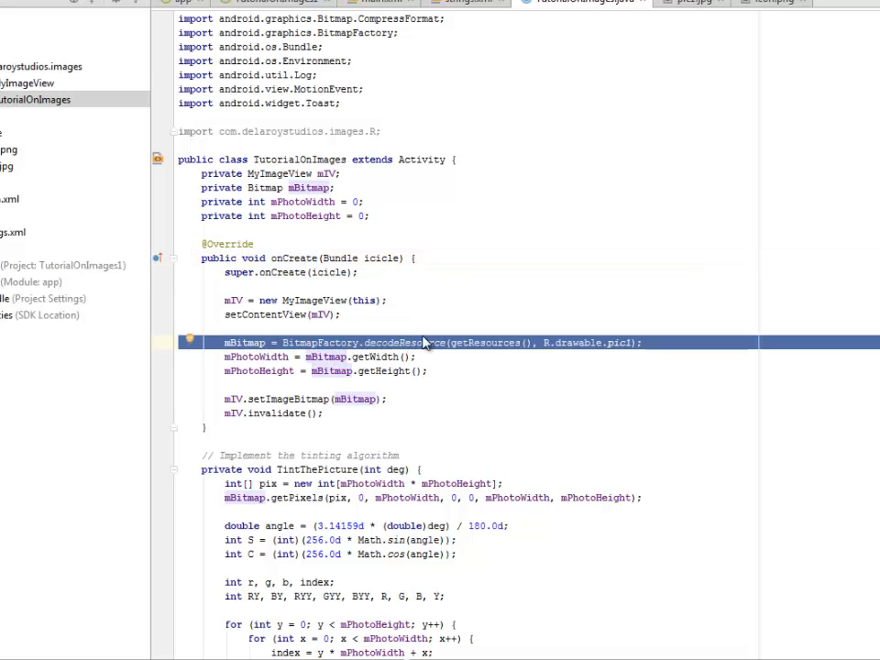
double_click(403, 343)
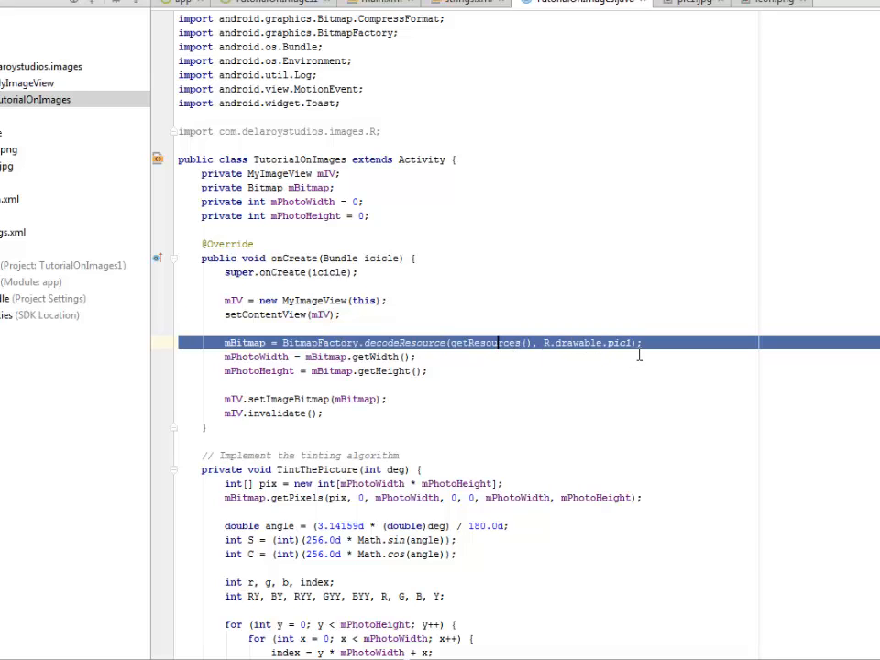
double_click(618, 343)
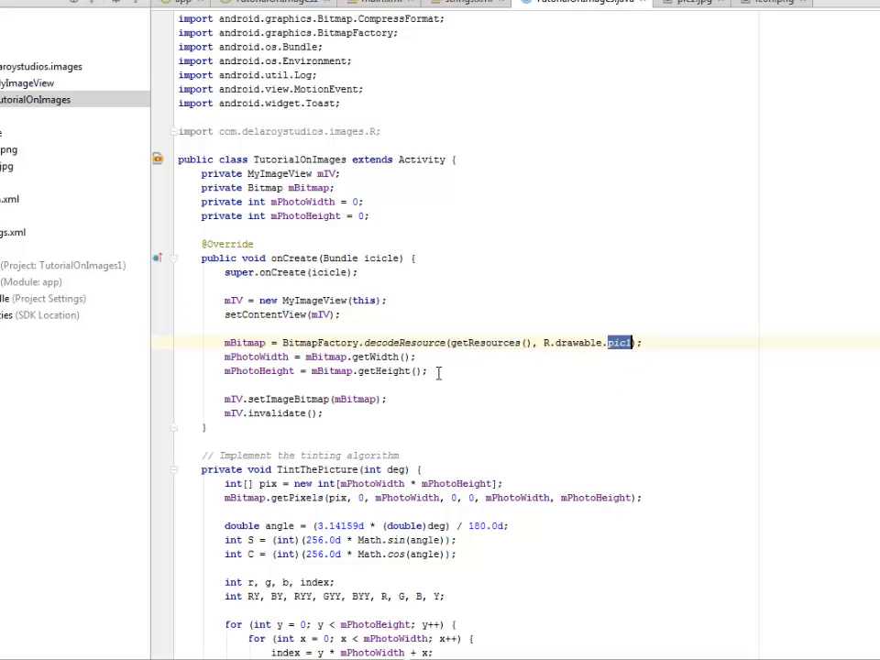
scroll("down", 3)
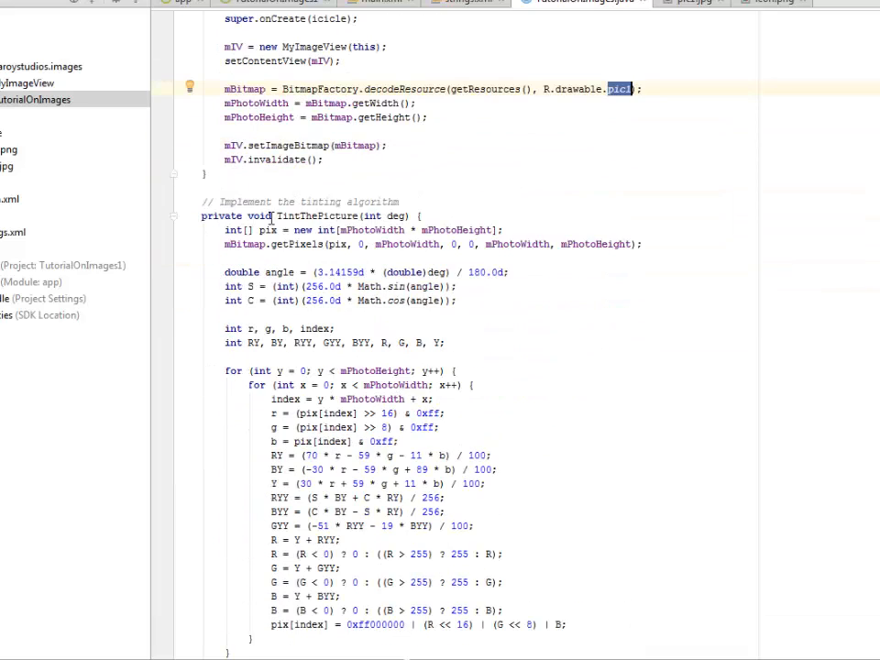
double_click(315, 217)
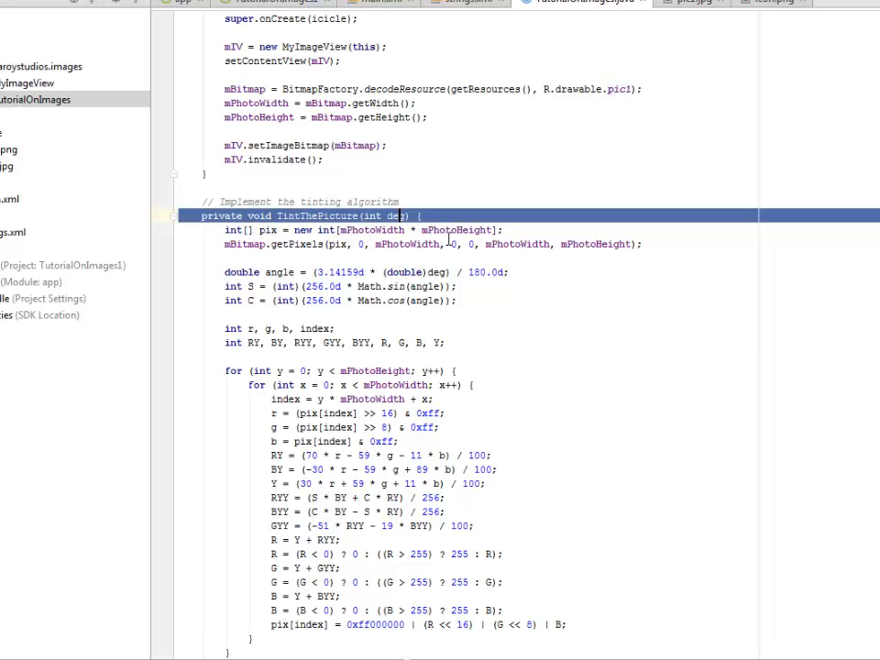
double_click(388, 216)
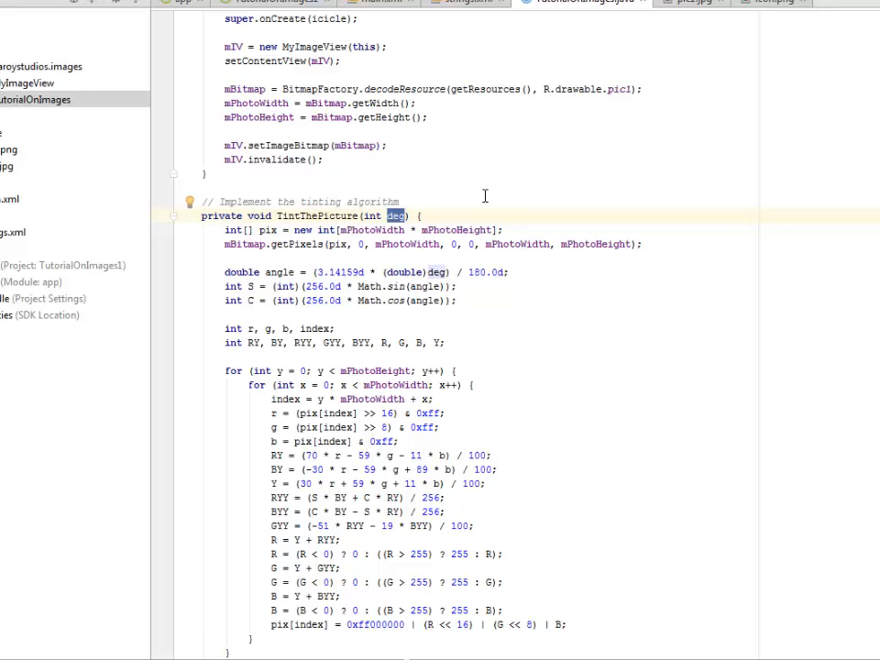
mouse_move(273, 229)
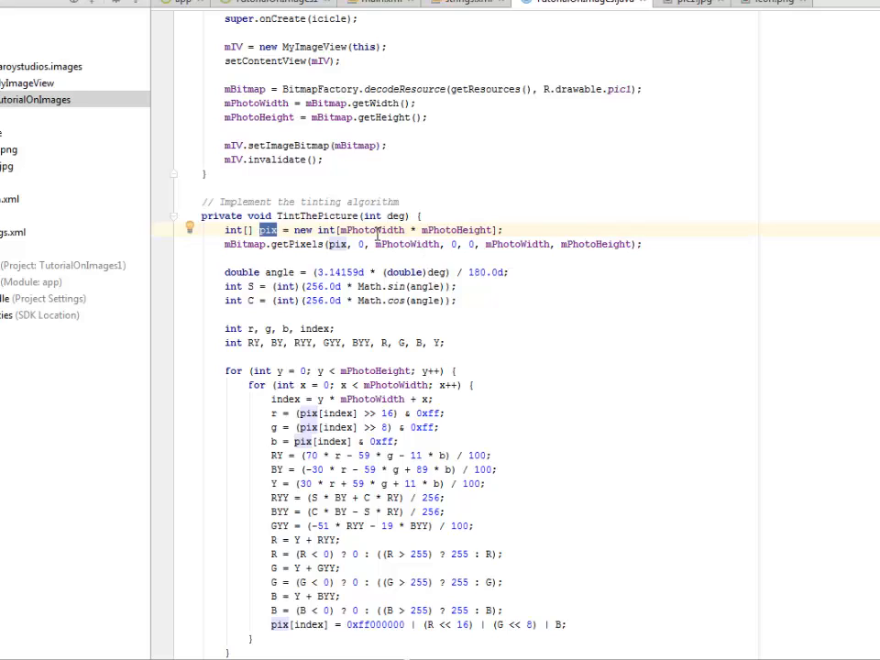
double_click(373, 229)
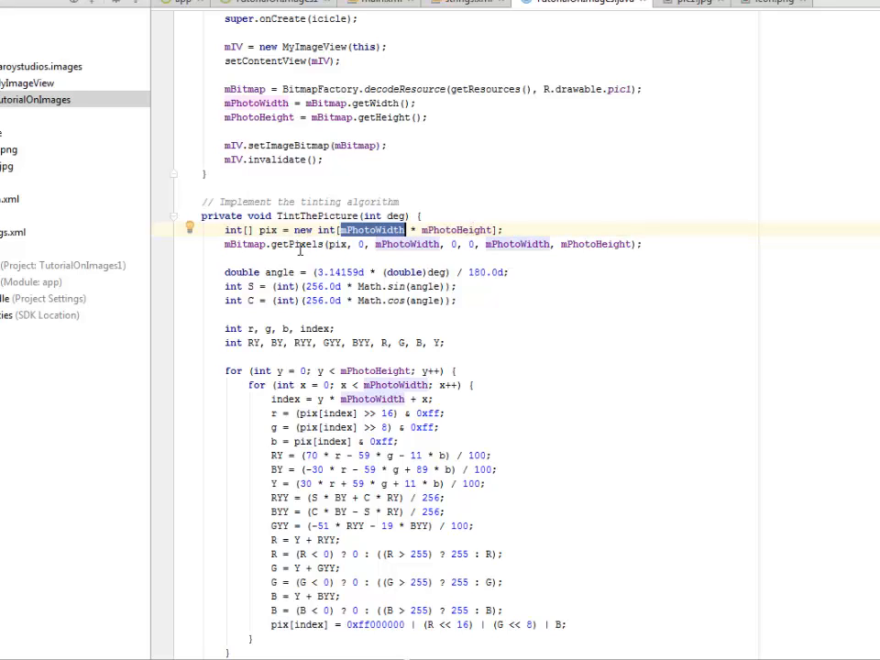
double_click(407, 244)
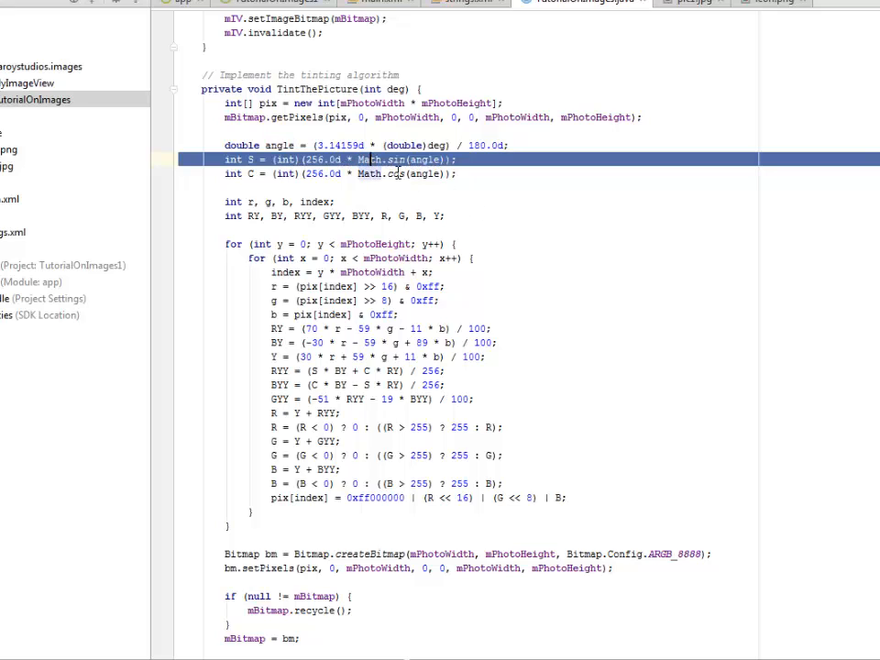
double_click(370, 157)
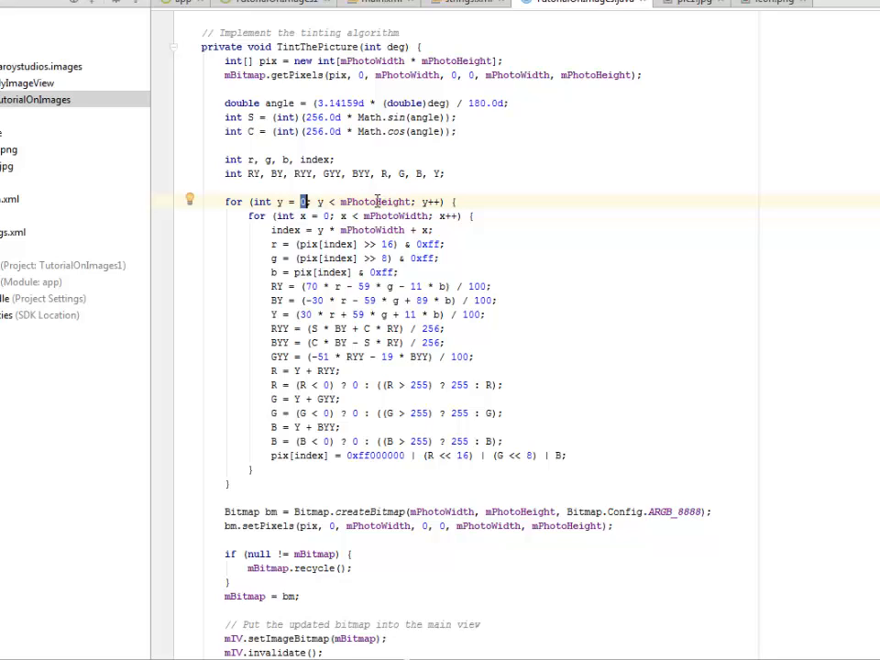
double_click(376, 200)
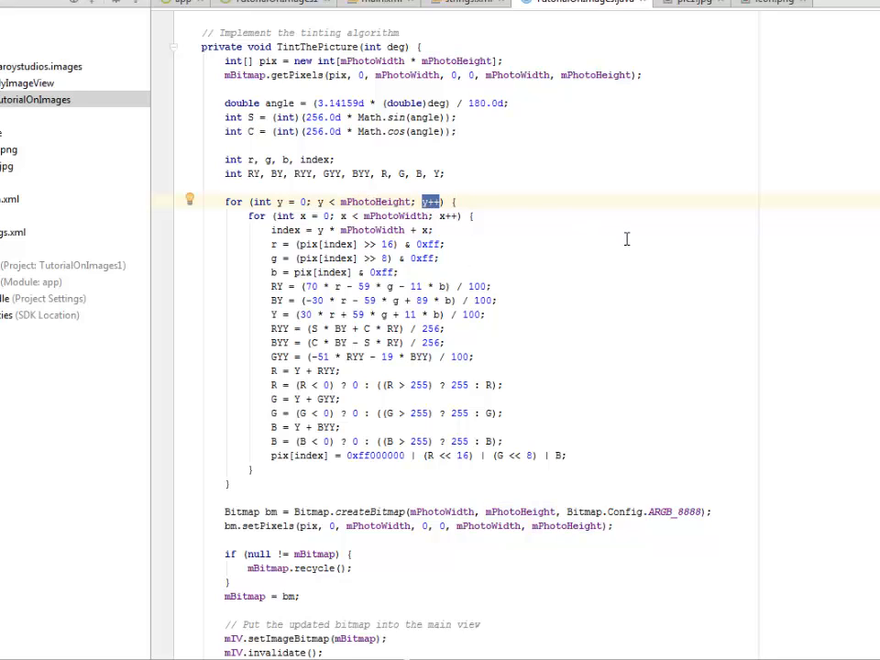
mouse_move(264, 216)
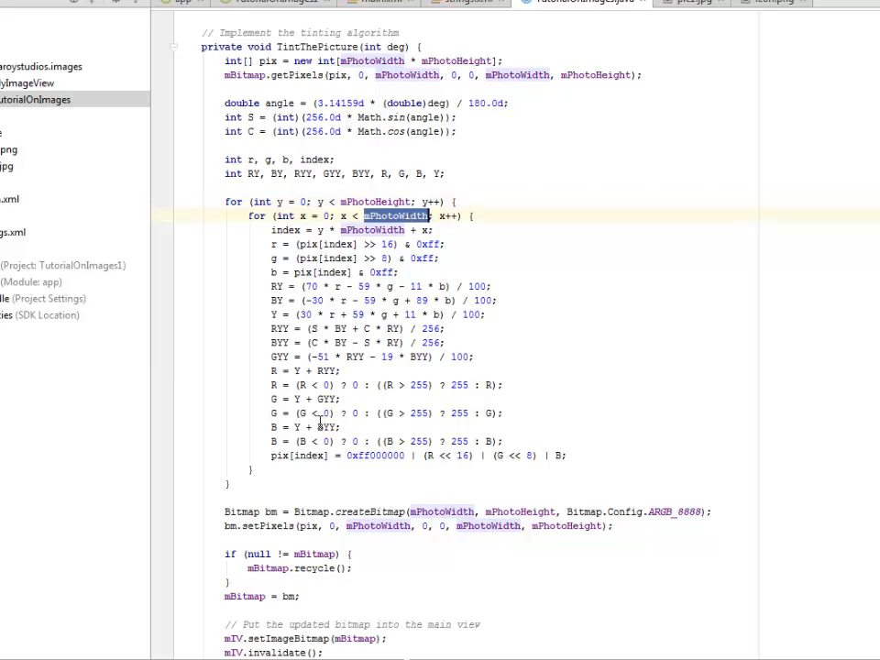
scroll("down", 3)
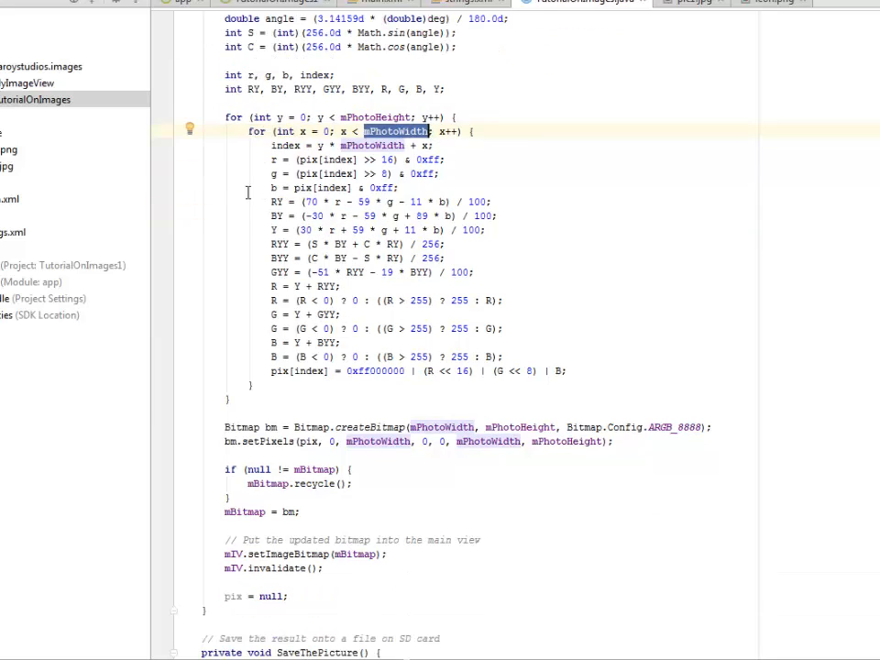
left_click_drag(272, 159, 524, 370)
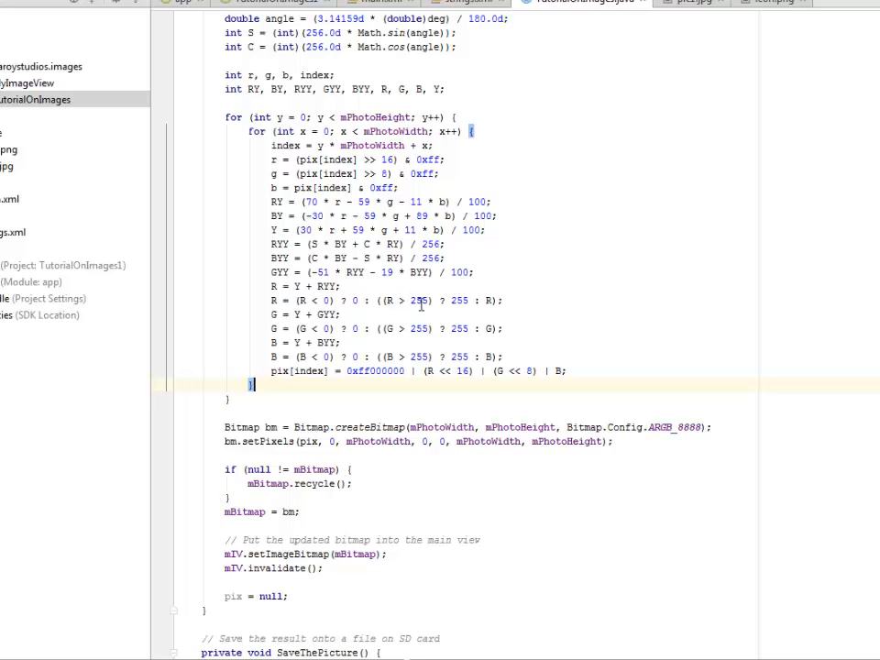
double_click(418, 328)
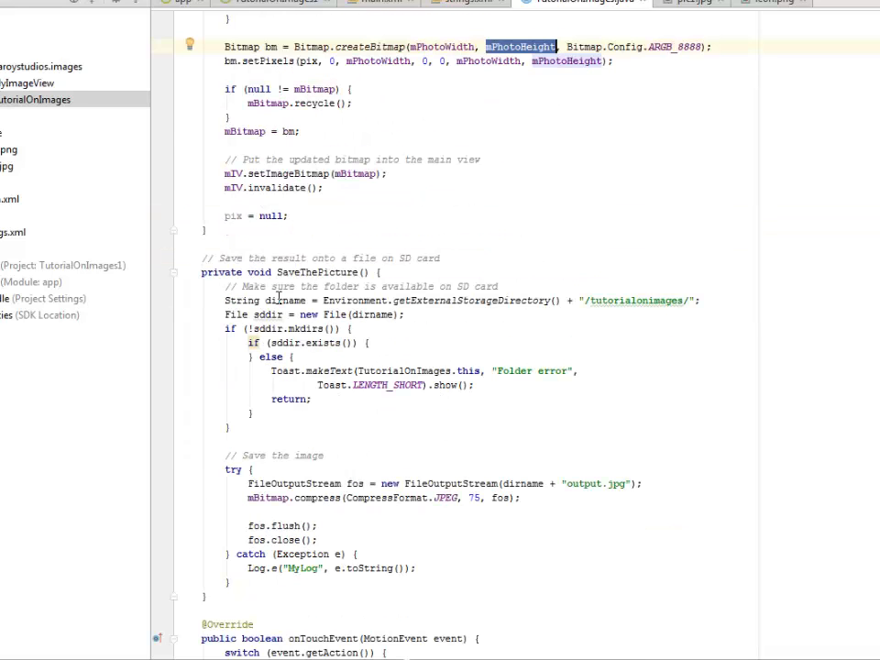
scroll("down", 3)
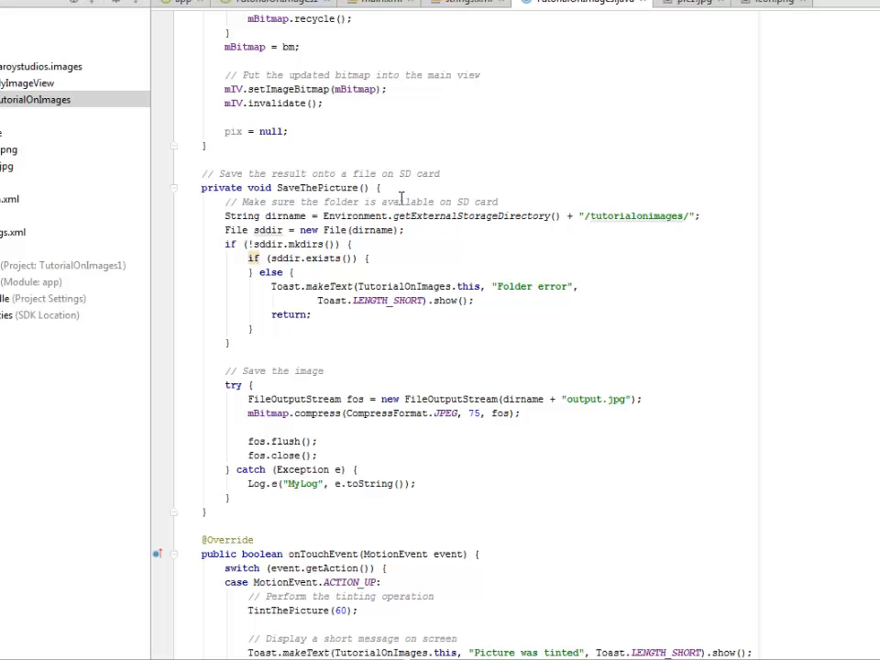
mouse_move(322, 186)
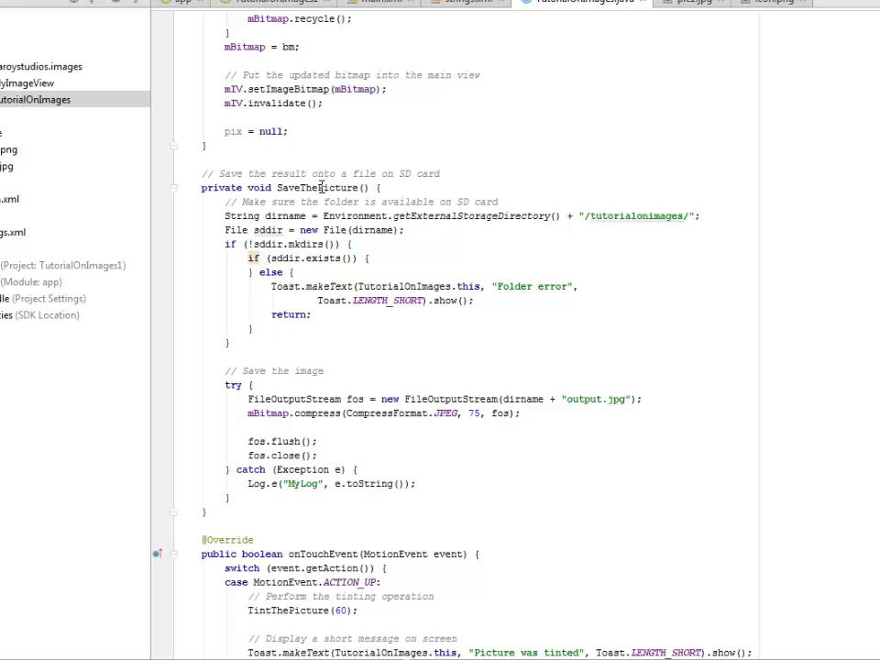
double_click(318, 187)
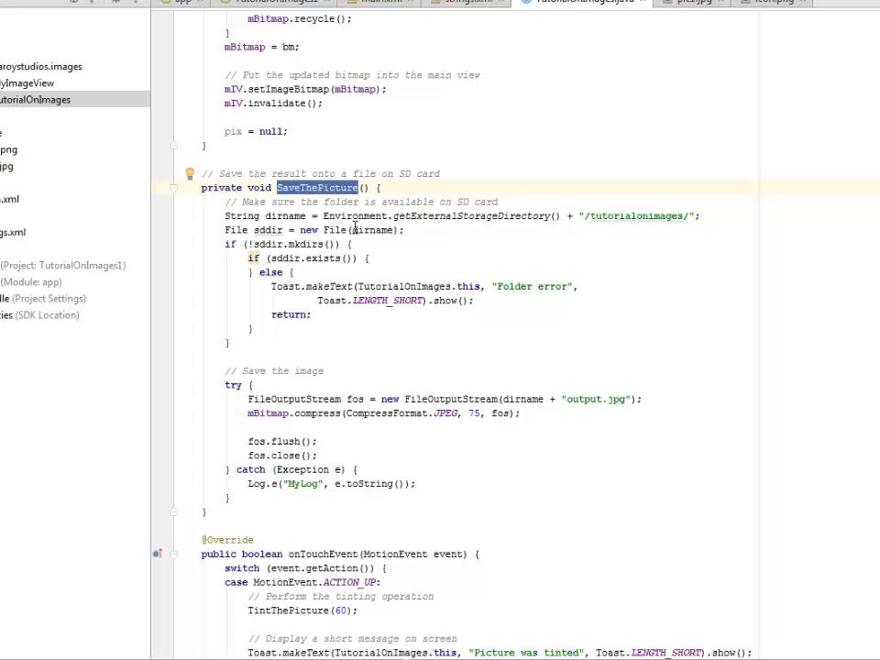
mouse_move(575, 246)
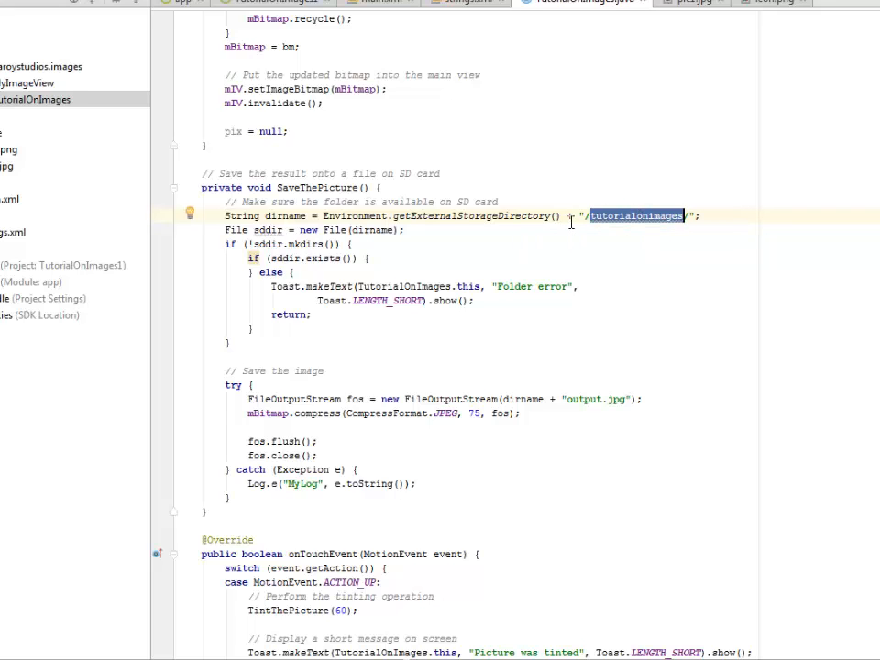
mouse_move(292, 319)
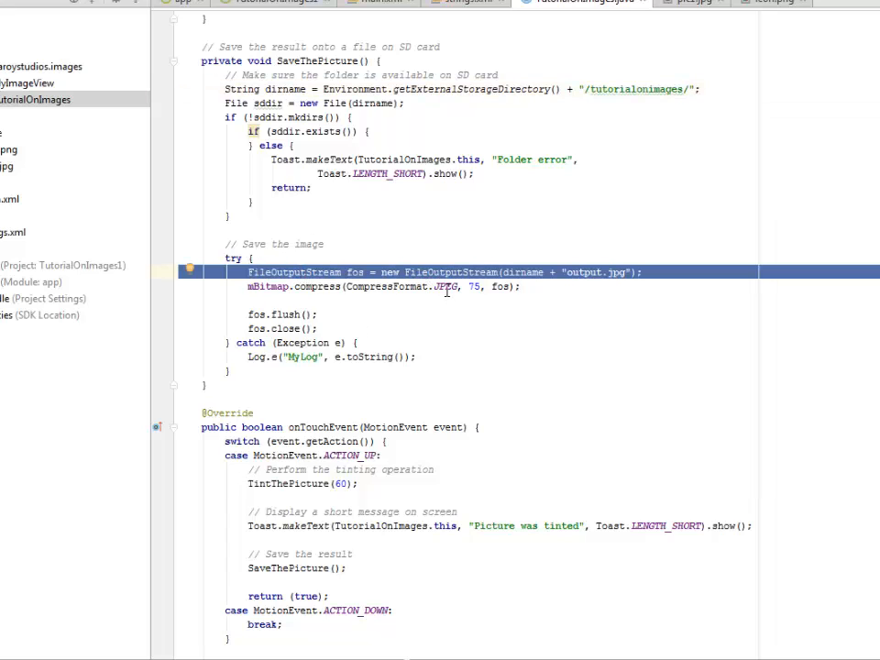
double_click(447, 286)
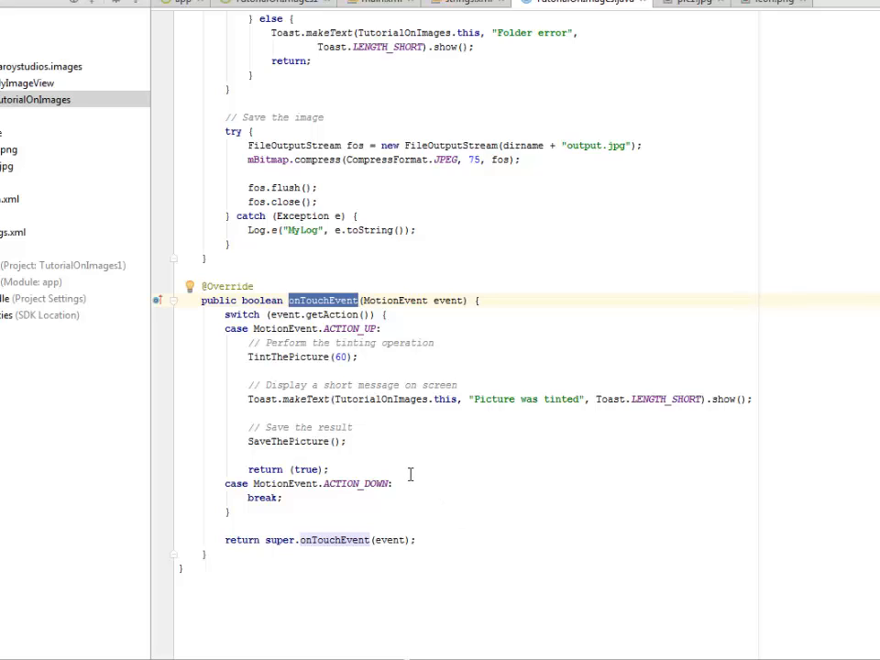
mouse_move(313, 377)
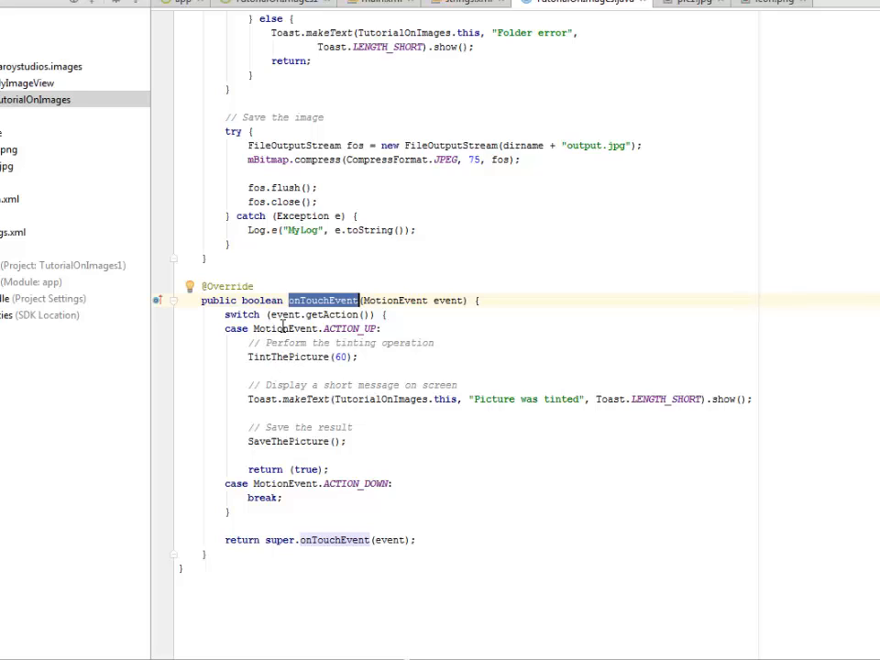
mouse_move(355, 332)
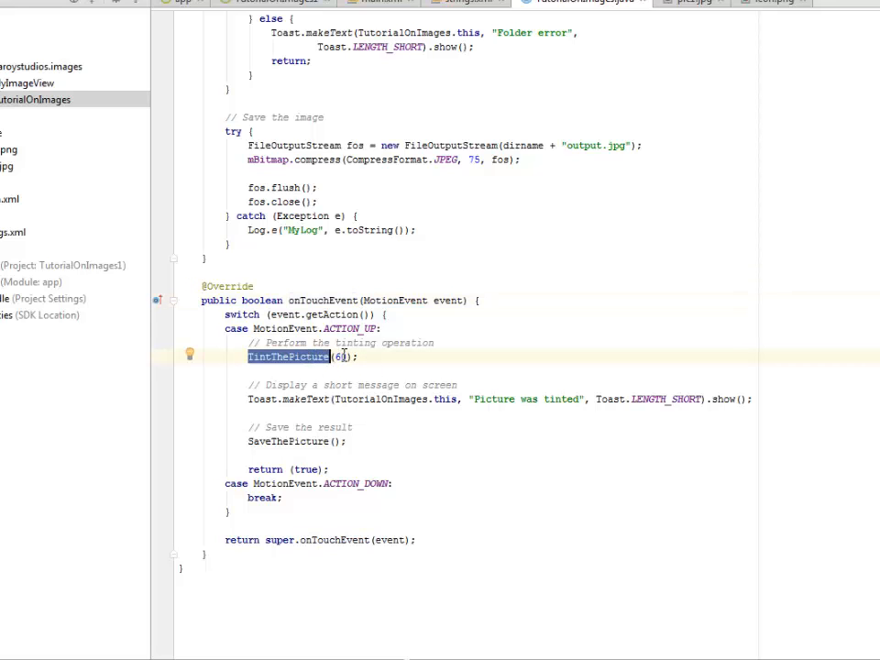
Read through onTouchEvent's tint-and-save code in TutorialOnImages.java, then bring up MyImageView.java.
scroll("up", 3)
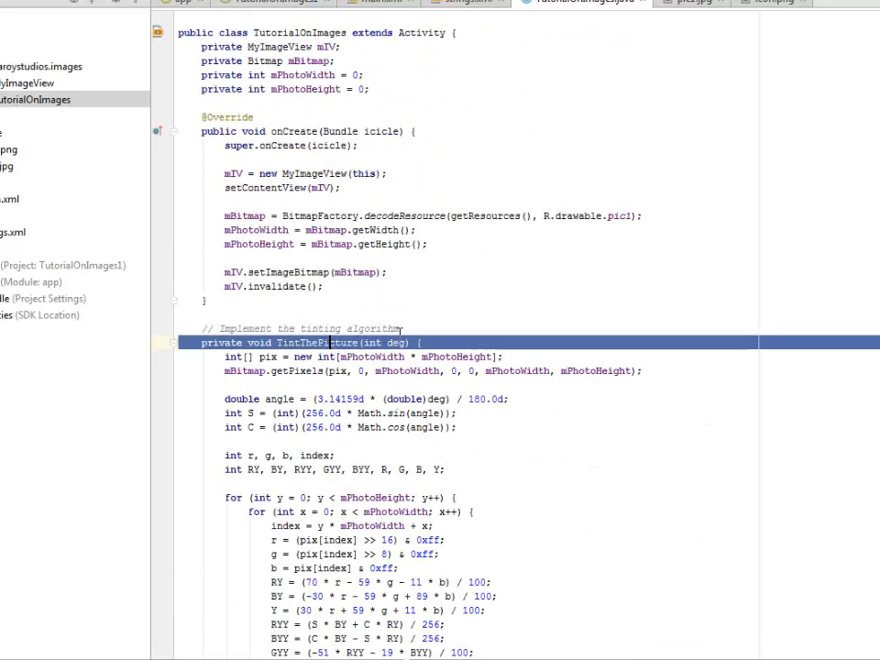
scroll("down", 3)
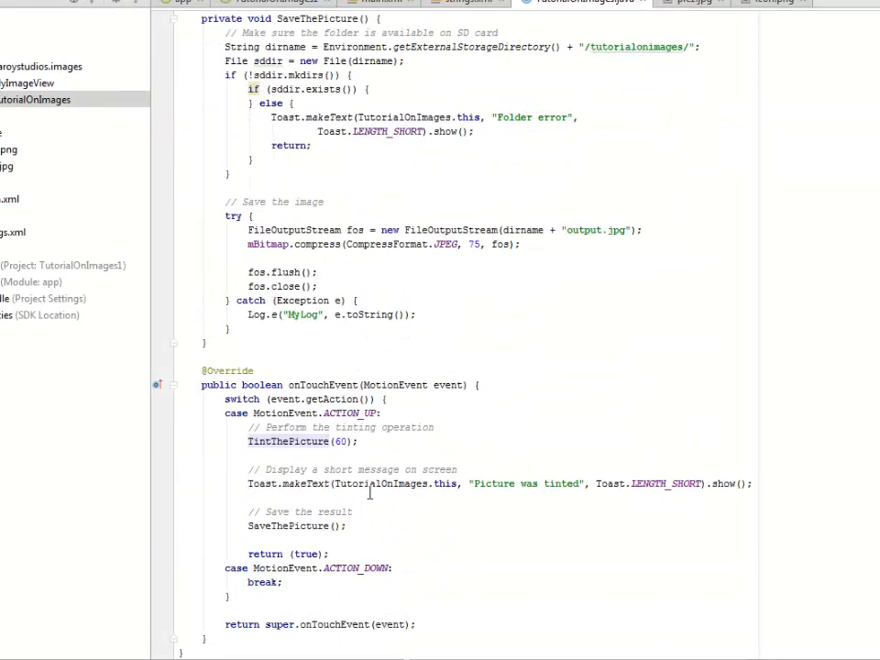
scroll("down", 3)
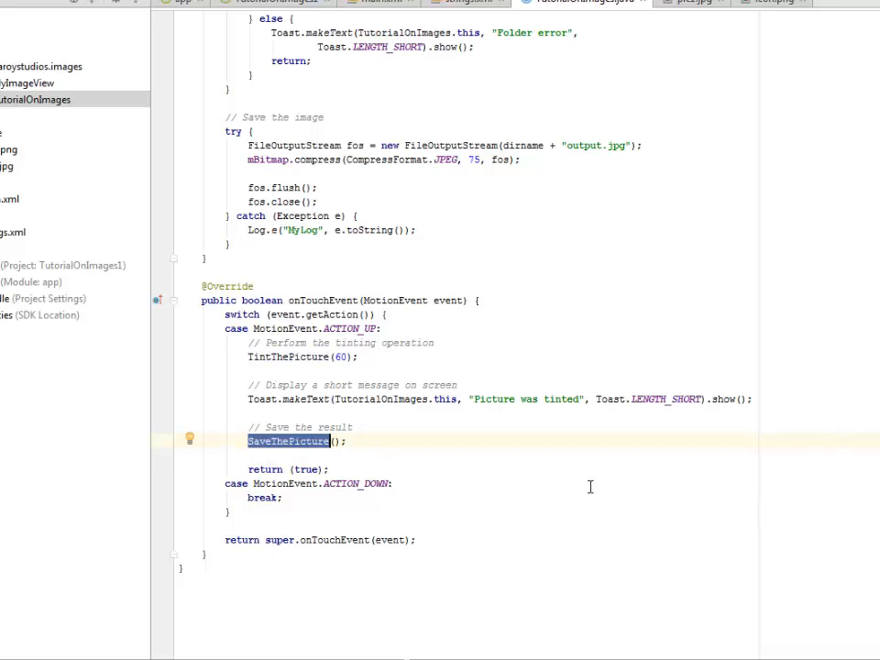
mouse_move(473, 484)
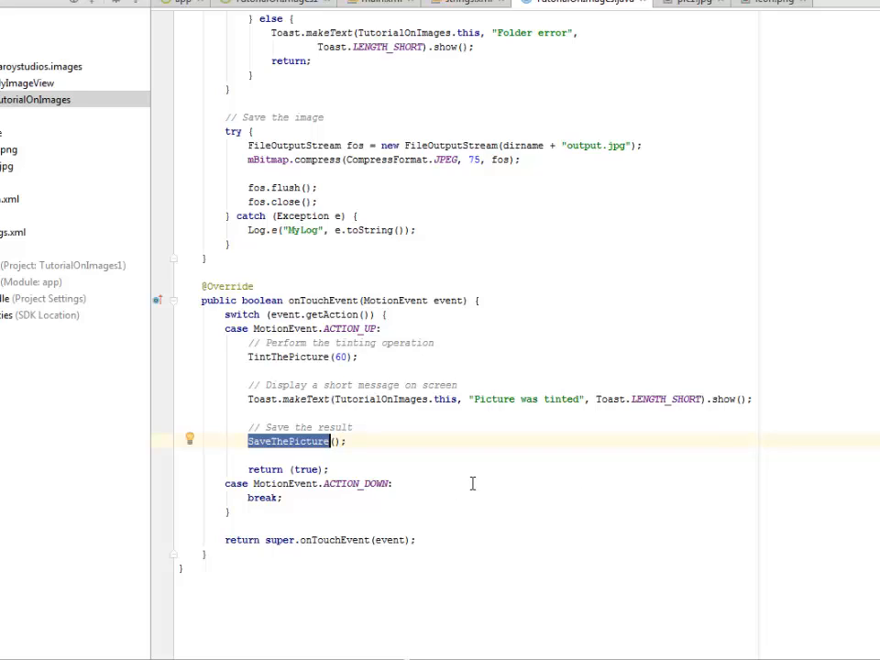
mouse_move(295, 491)
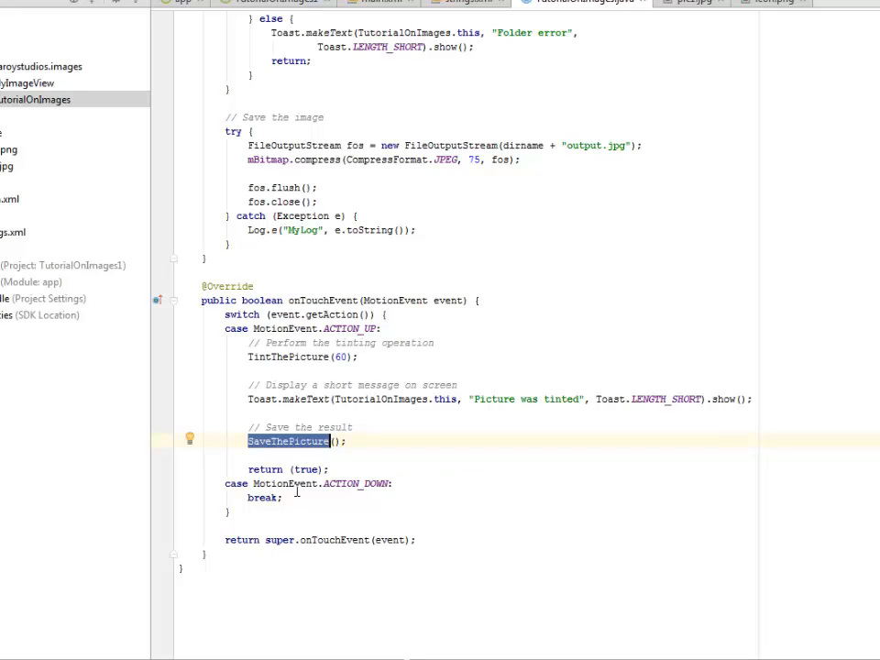
double_click(355, 483)
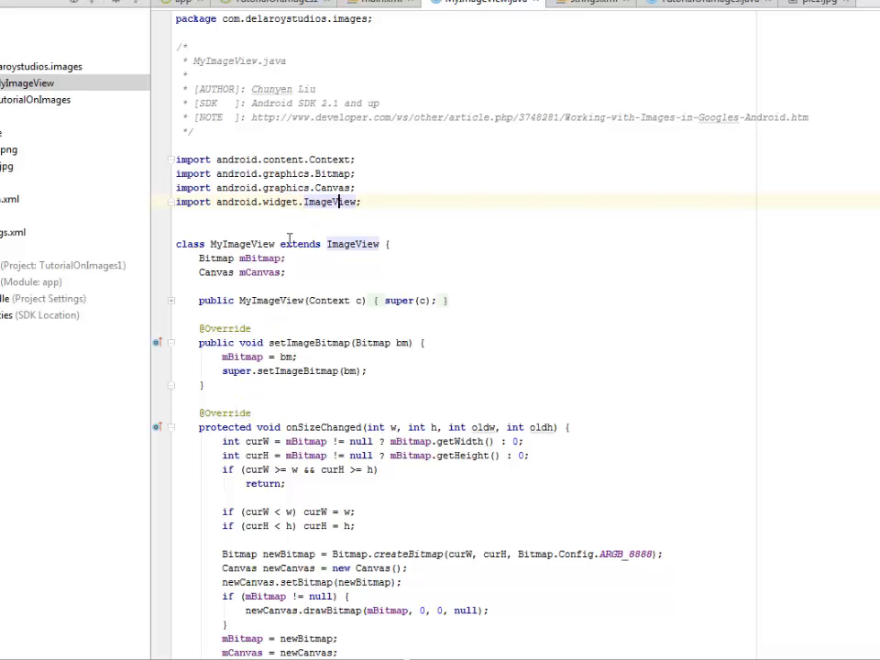
Examine MyImageView's ImageView base class, onSizeChanged and the curH variable, then bring up AndroidManifest.xml.
double_click(351, 244)
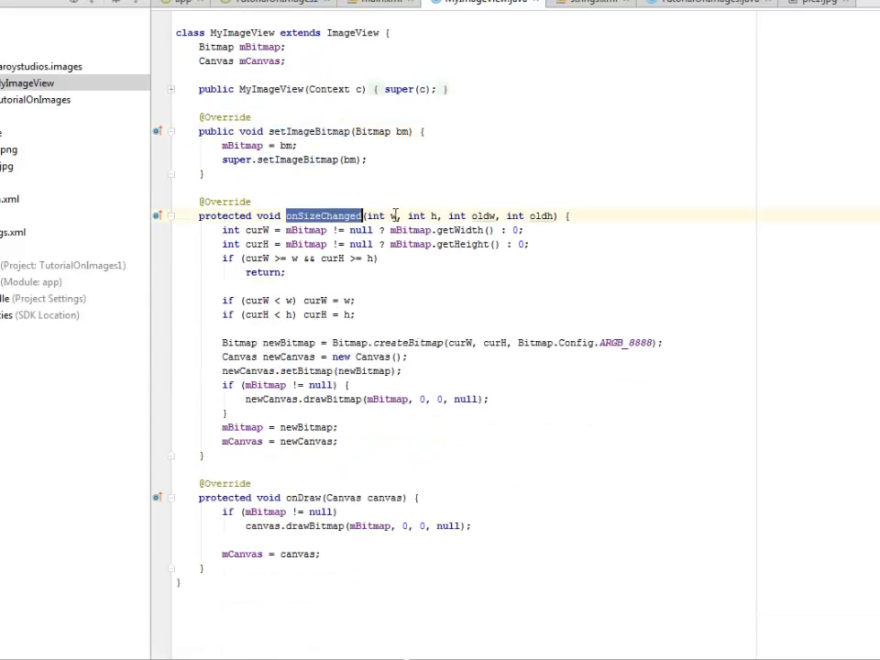
left_click(491, 216)
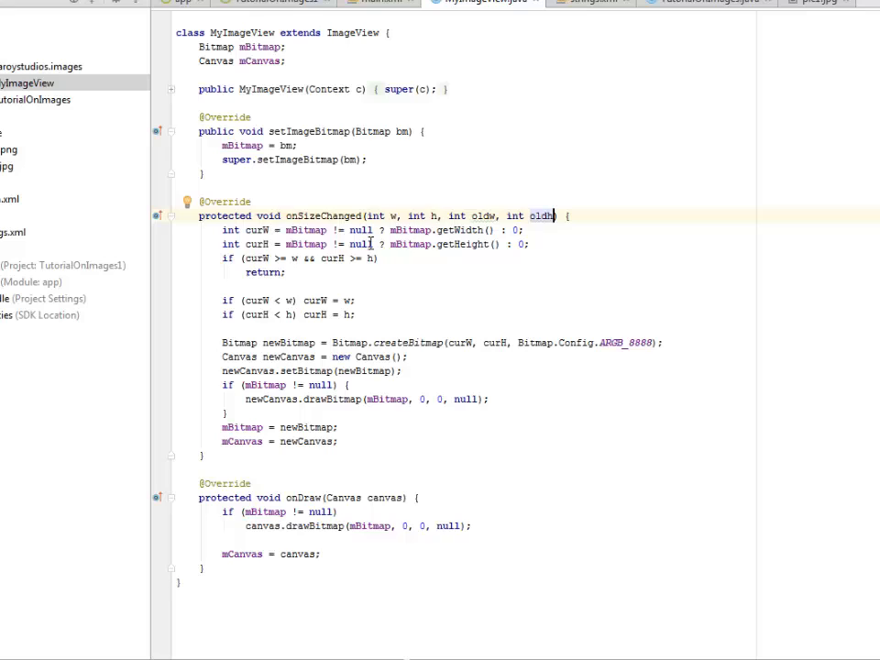
mouse_move(268, 257)
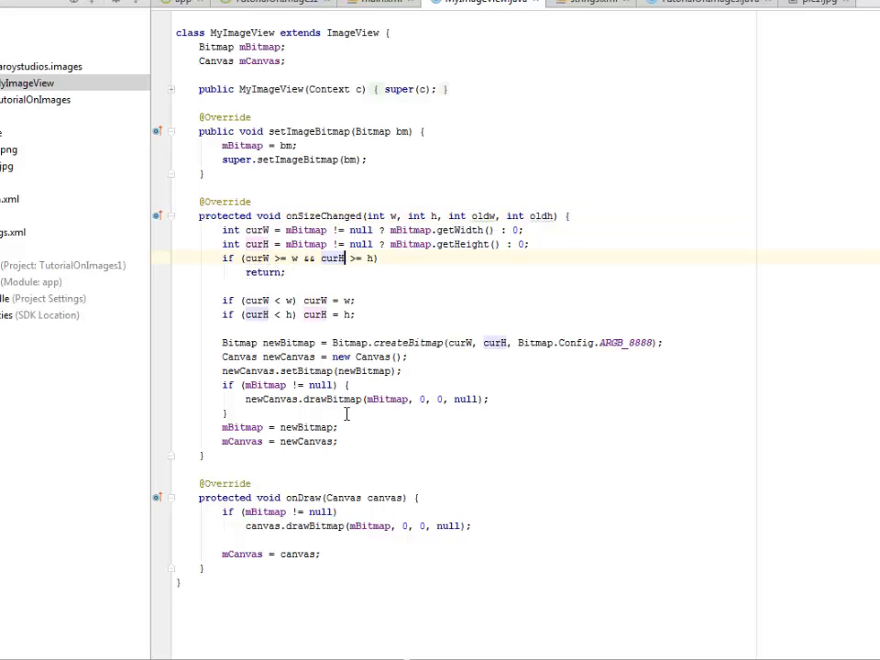
double_click(304, 499)
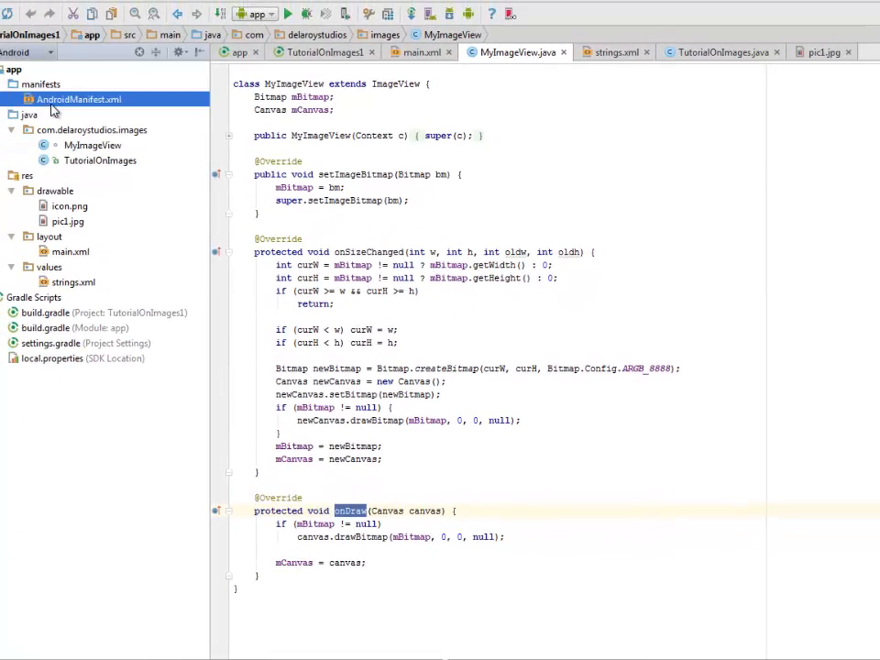
left_click(79, 99)
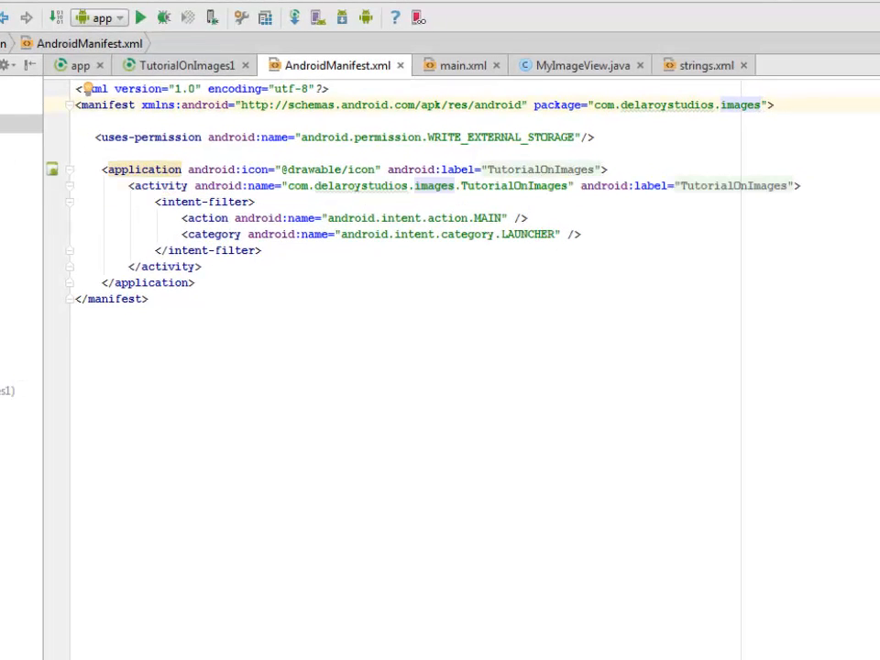
Confirm WRITE_EXTERNAL_STORAGE in the manifest against the activity code and run TutorialOnImages on the emulator.
left_click(807, 66)
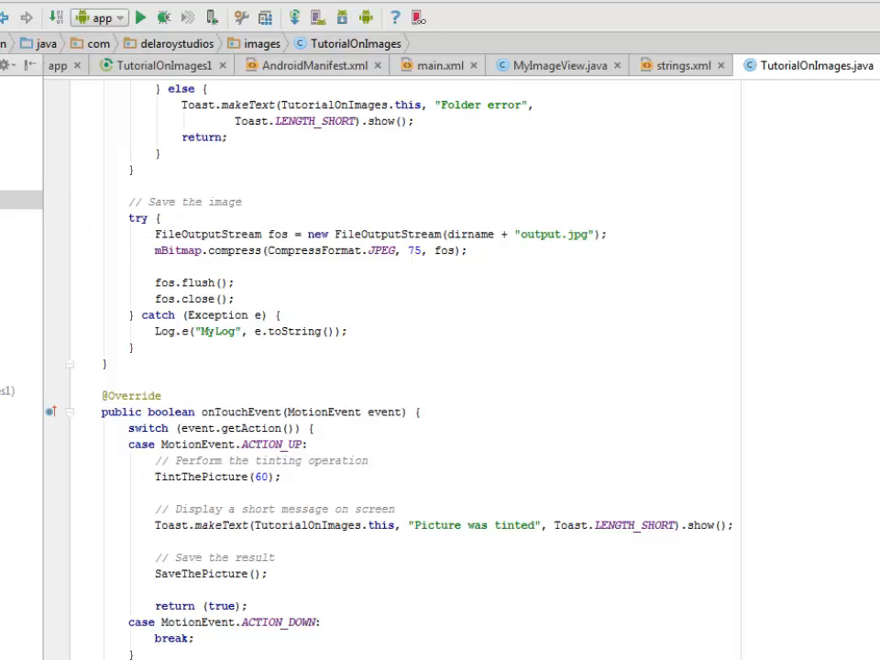
left_click(305, 66)
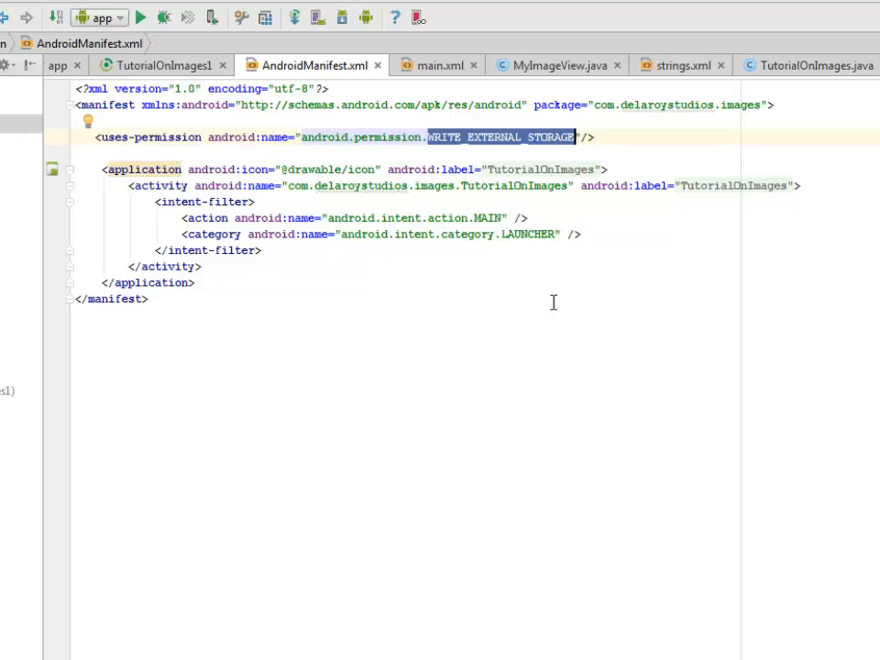
mouse_move(583, 469)
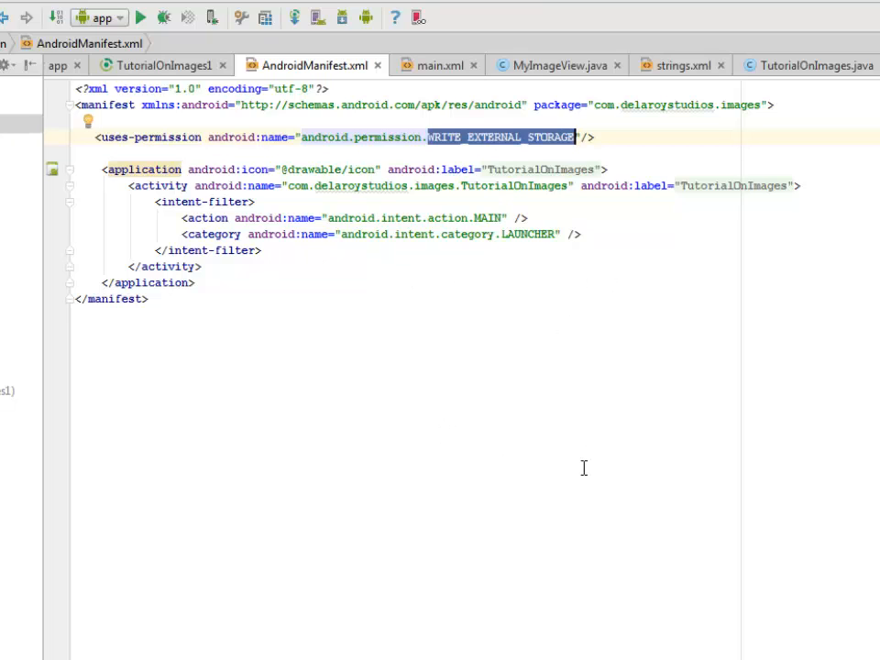
mouse_move(488, 328)
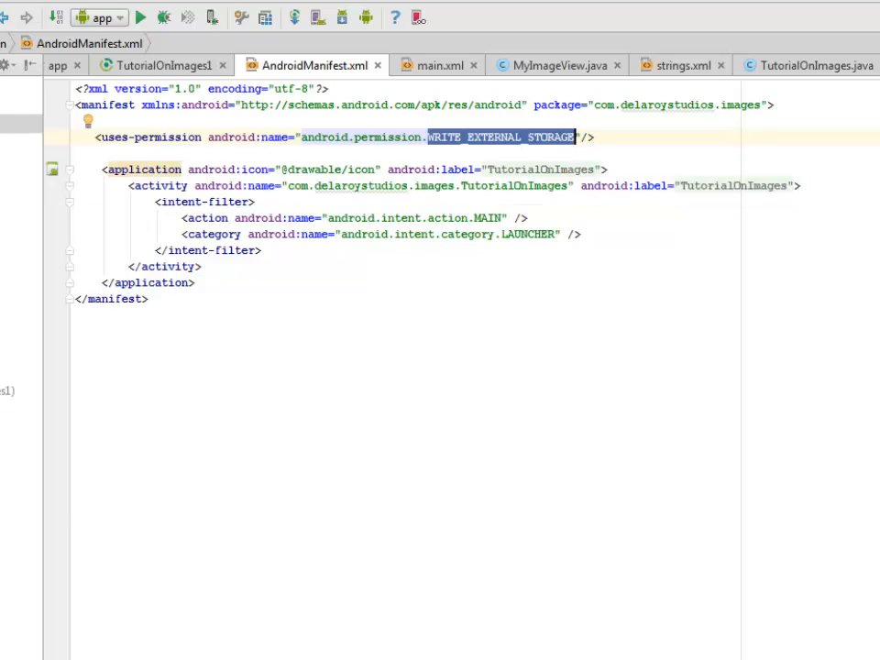
left_click(139, 17)
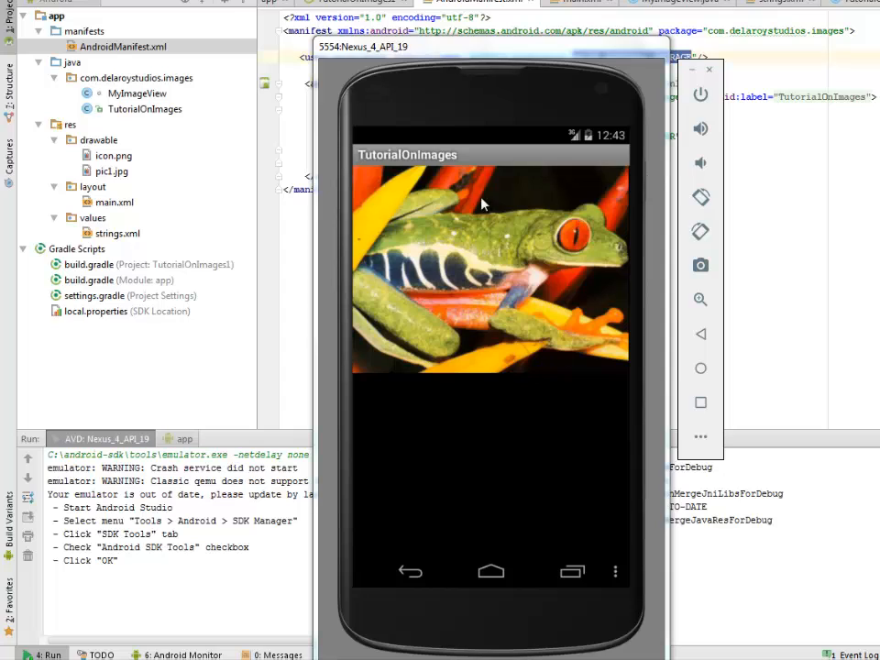
mouse_move(450, 318)
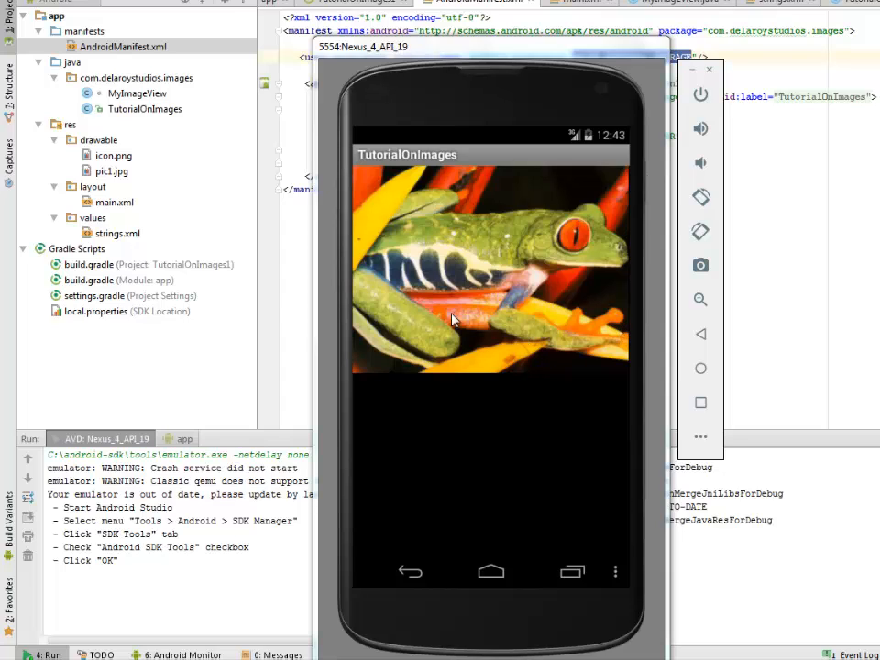
mouse_move(532, 405)
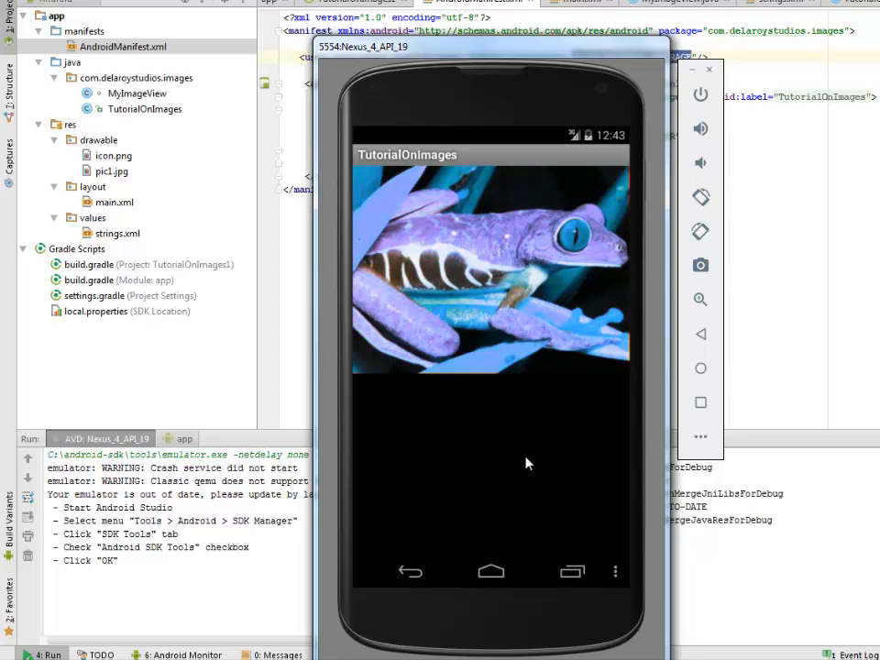
Tap the frog picture twice so it tints pink and the 'Picture was tinted' toast appears.
left_click(491, 271)
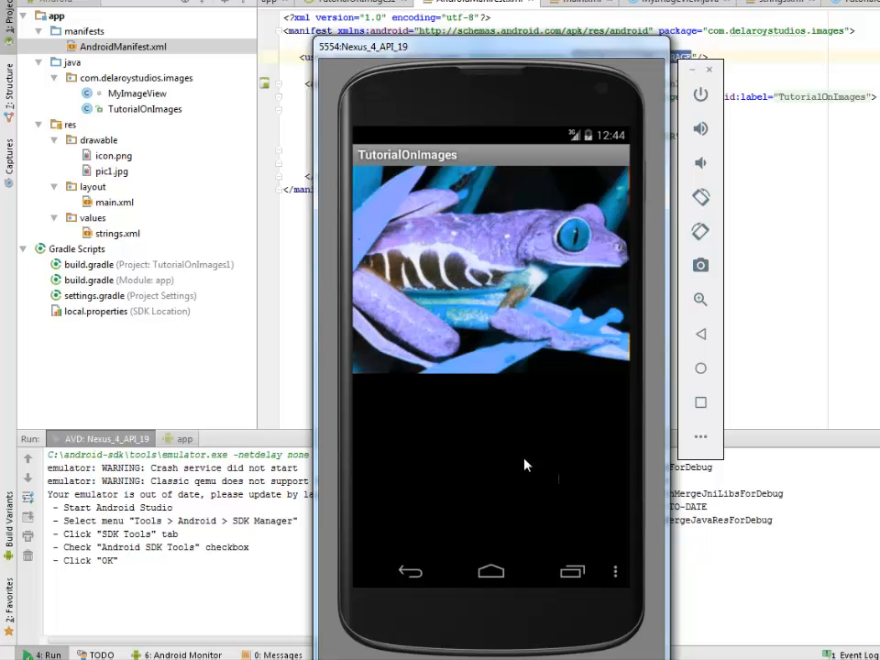
mouse_move(535, 303)
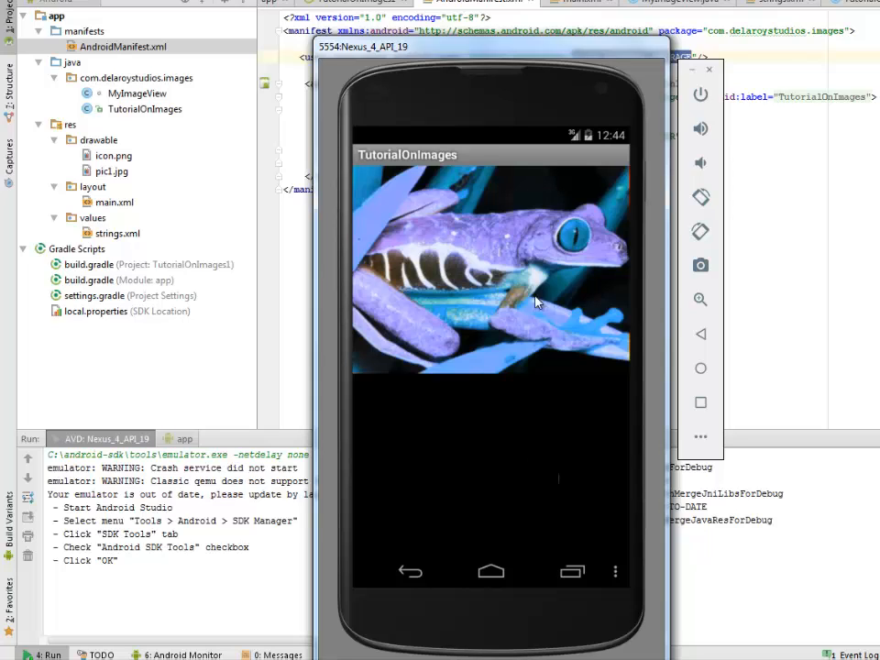
mouse_move(609, 469)
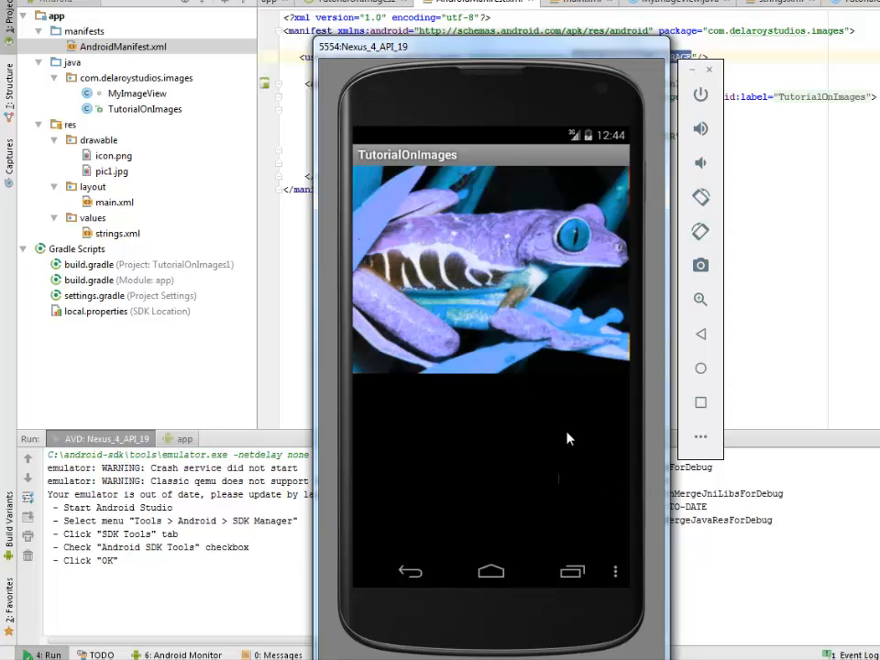
mouse_move(575, 445)
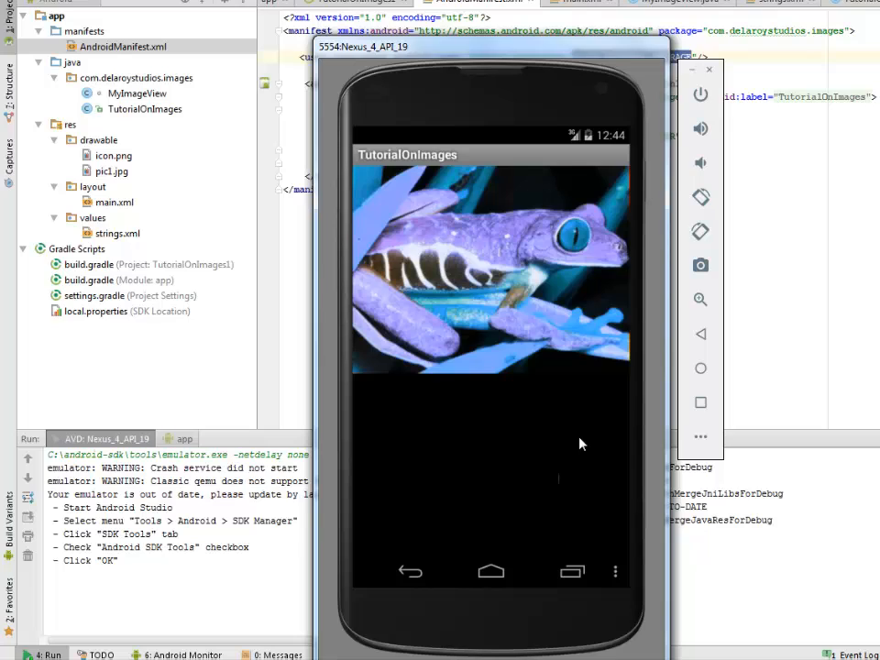
mouse_move(535, 291)
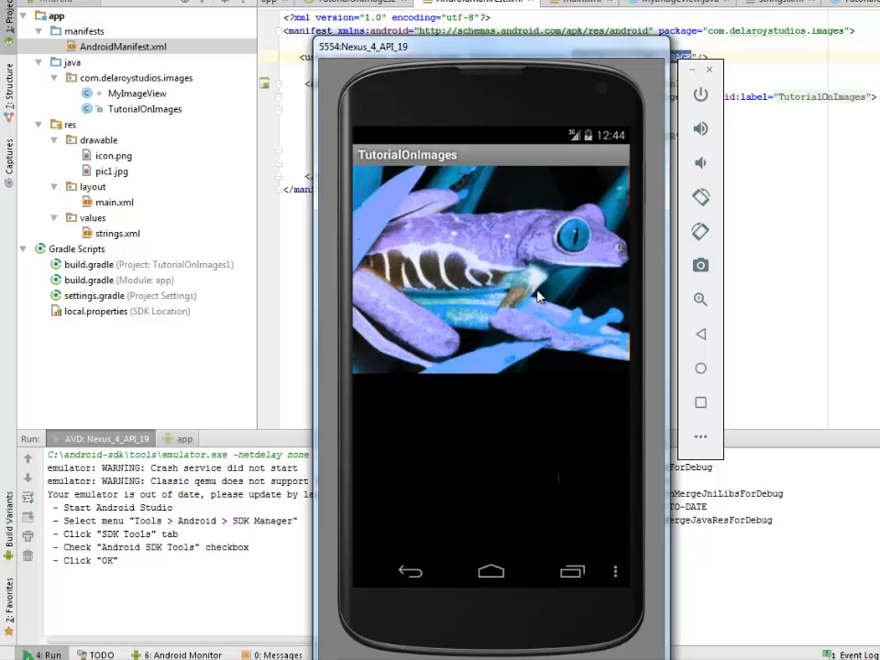
mouse_move(561, 368)
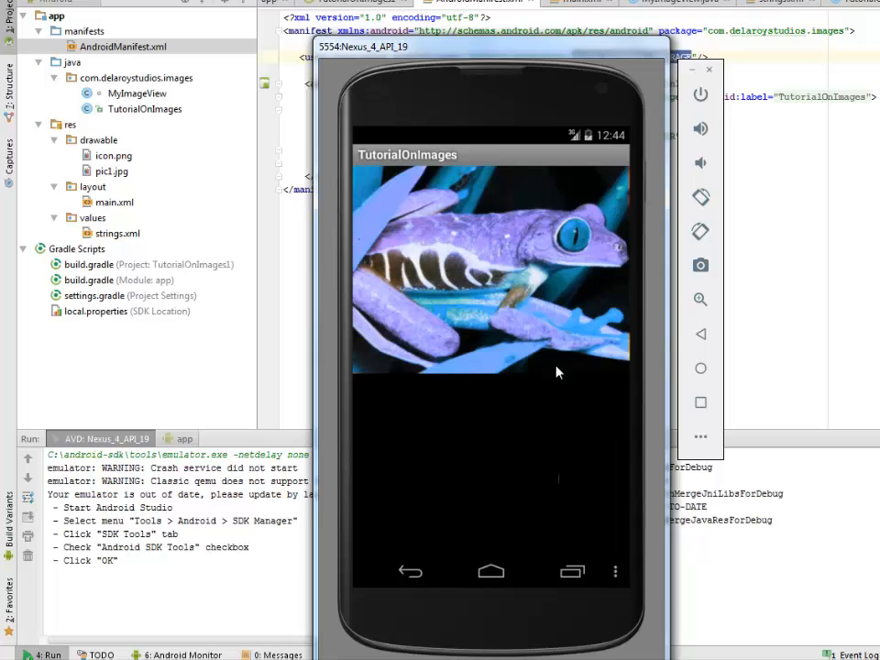
mouse_move(564, 370)
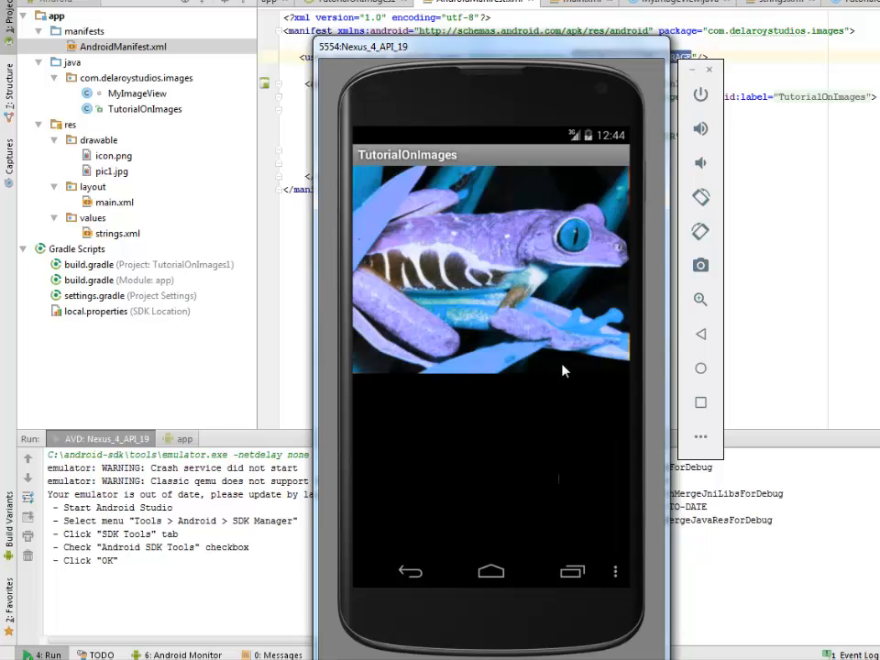
mouse_move(546, 458)
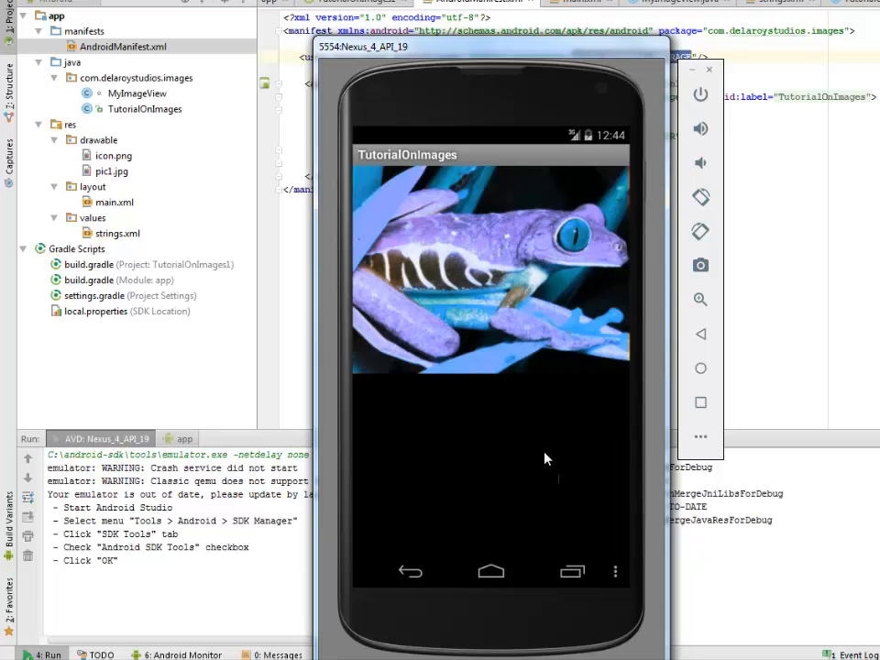
left_click(491, 271)
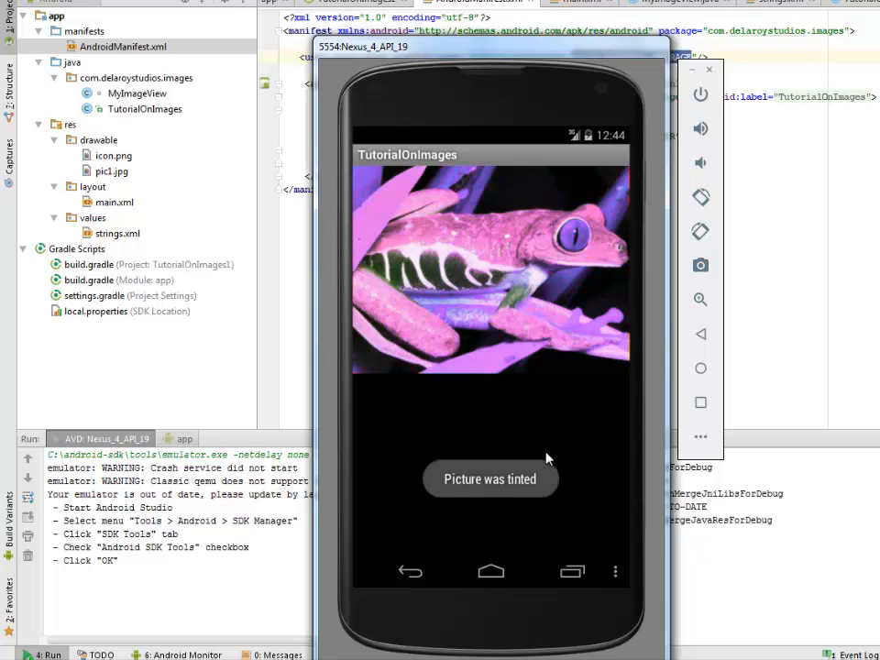